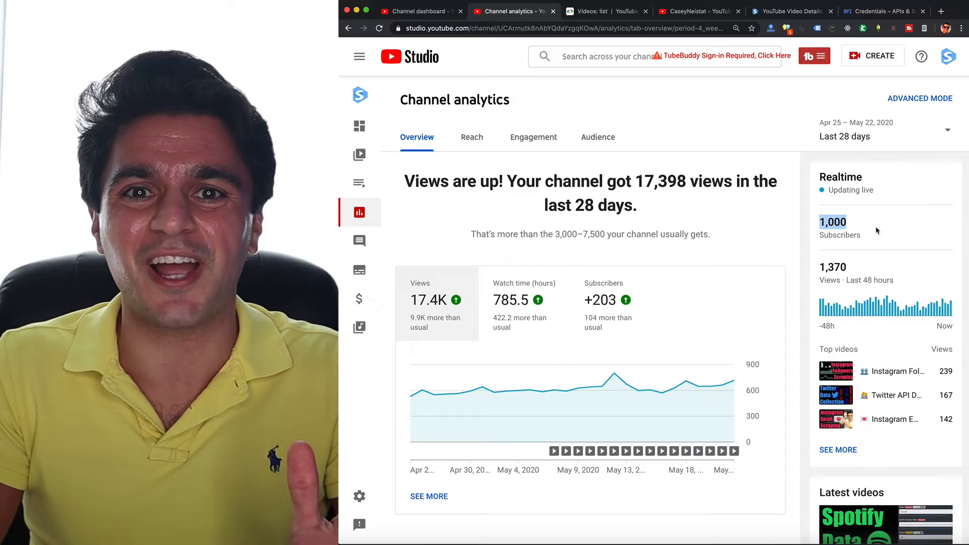
# Switch from YouTube Studio analytics to the 'data scraping' YouTube search results tab
pyautogui.click(699, 11)
pyautogui.write('data scraping')
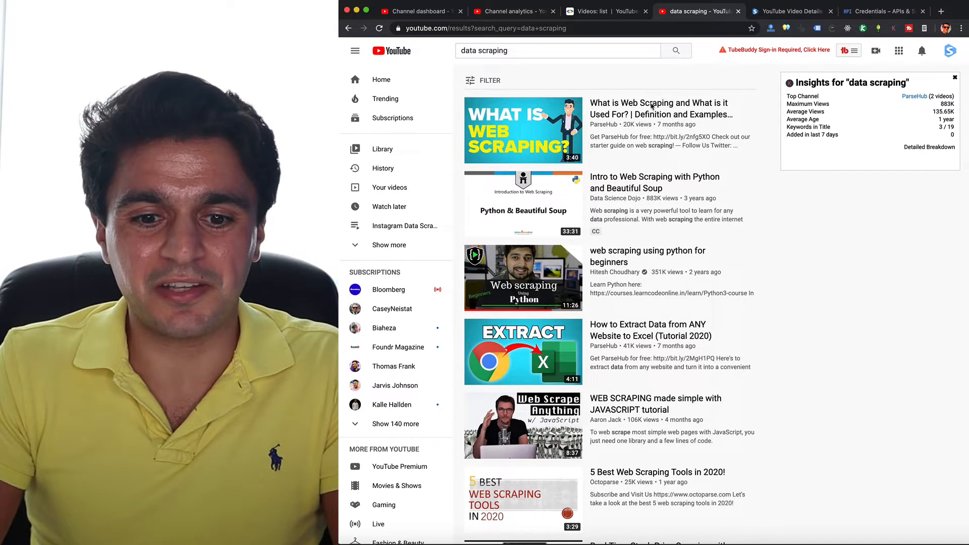
# Browse the data scraping results, then switch to the Videos: list API reference tab
pyautogui.scroll(-3)
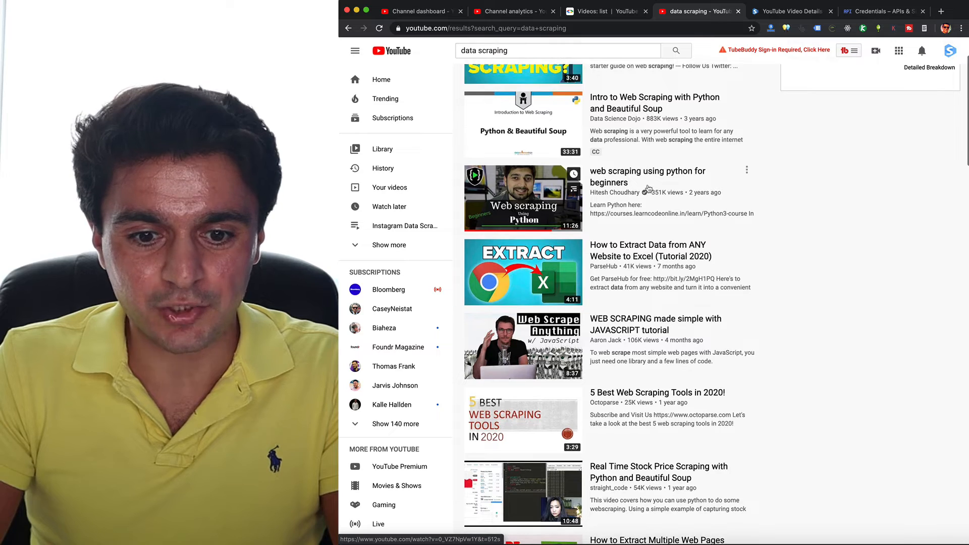
pyautogui.moveTo(522, 197)
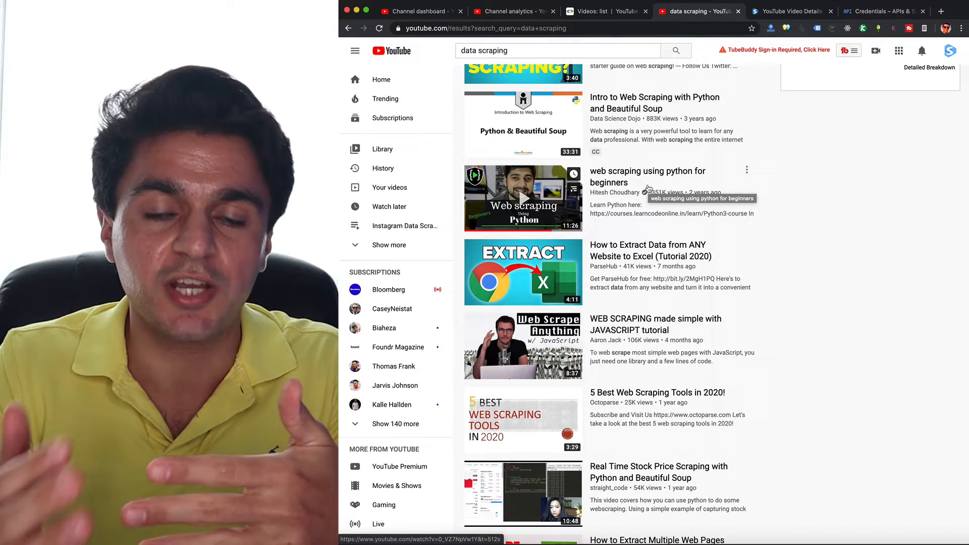
pyautogui.moveTo(638, 330)
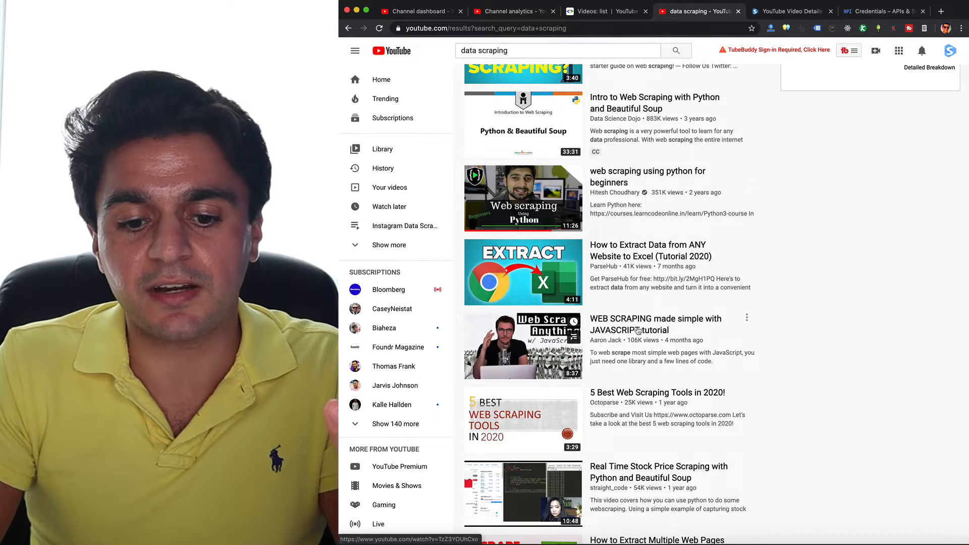
pyautogui.scroll(-3)
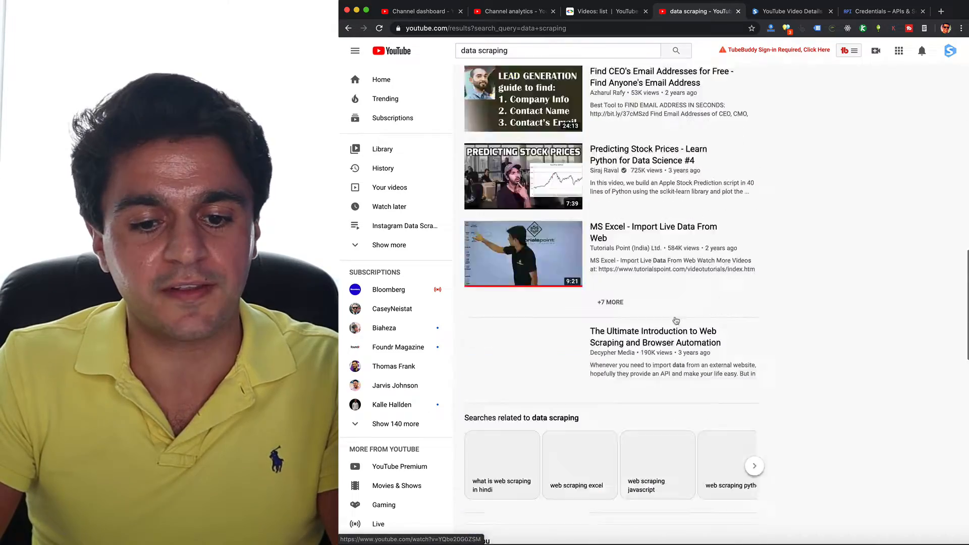
pyautogui.click(609, 11)
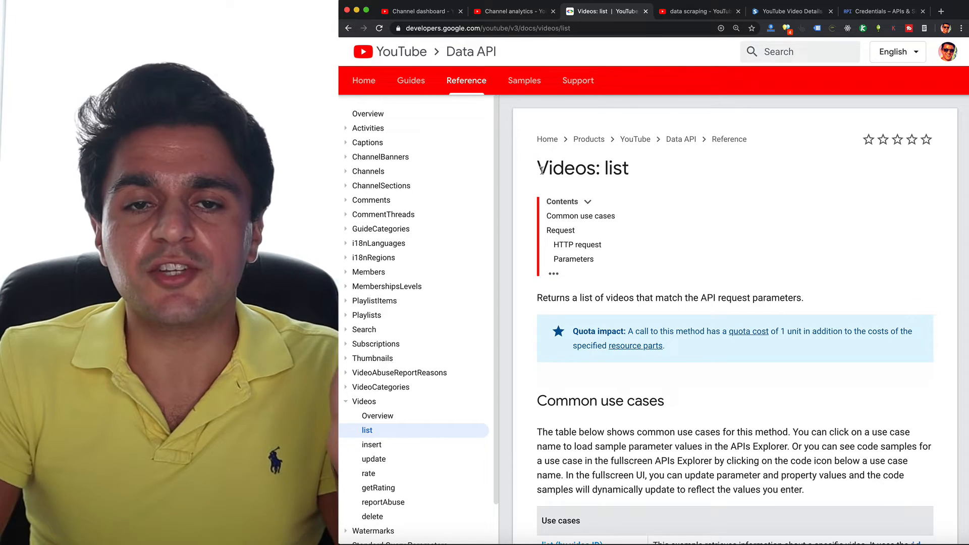
# View the Web Scraping with Chrome Extensions video, then return to Videos: list and its part parameter
pyautogui.click(698, 12)
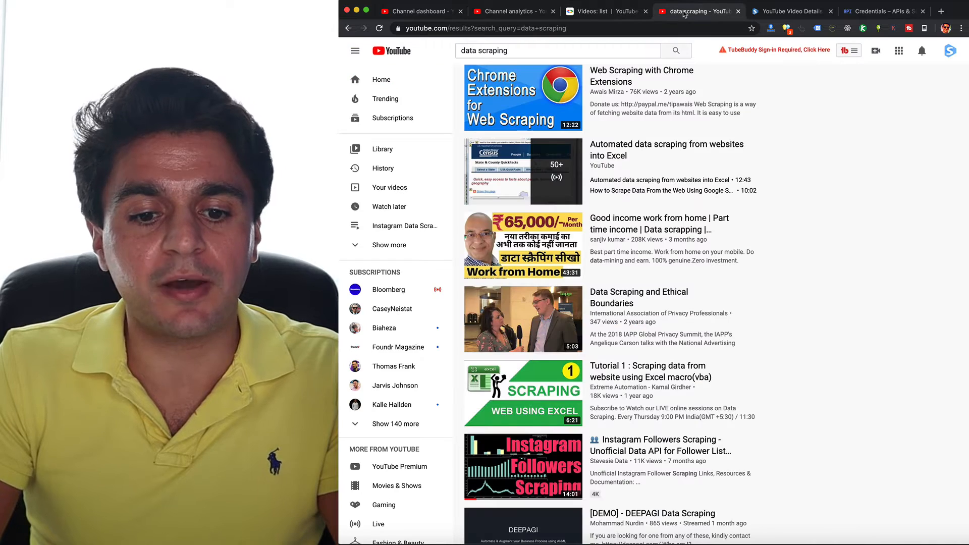
pyautogui.click(522, 98)
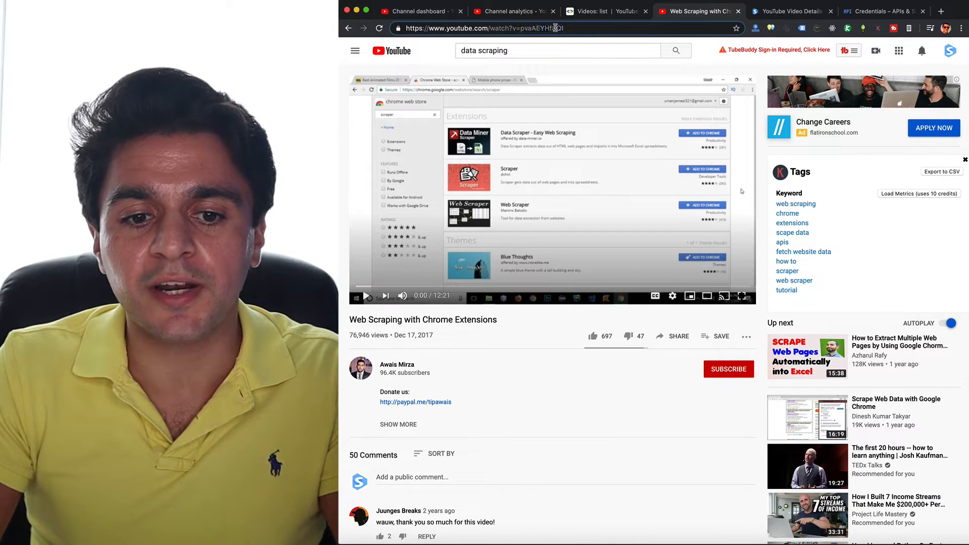
pyautogui.click(587, 11)
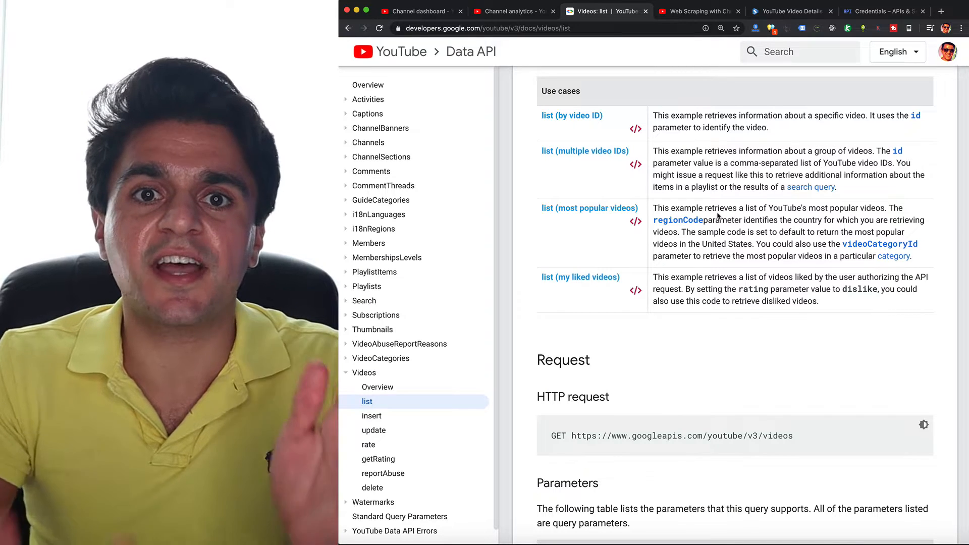
pyautogui.moveTo(611, 110)
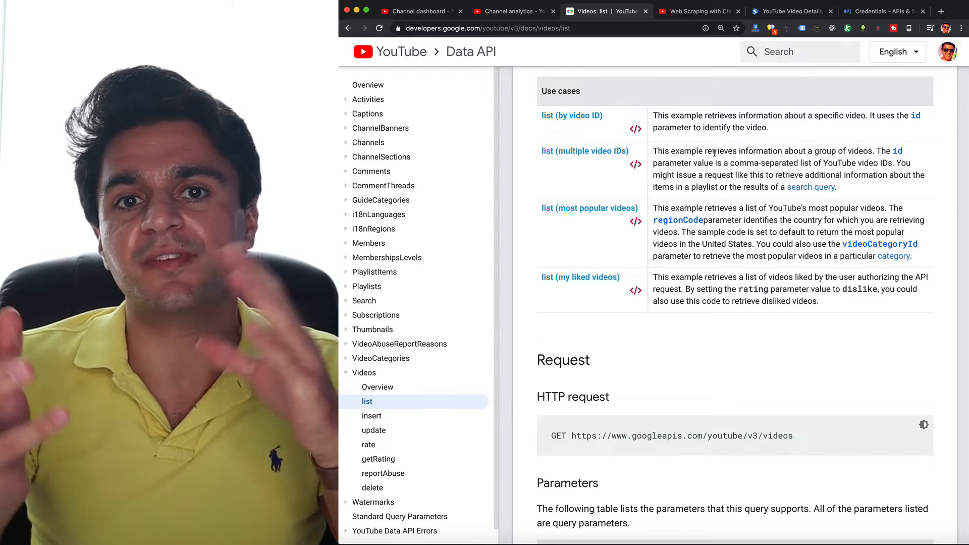
pyautogui.scroll(-3)
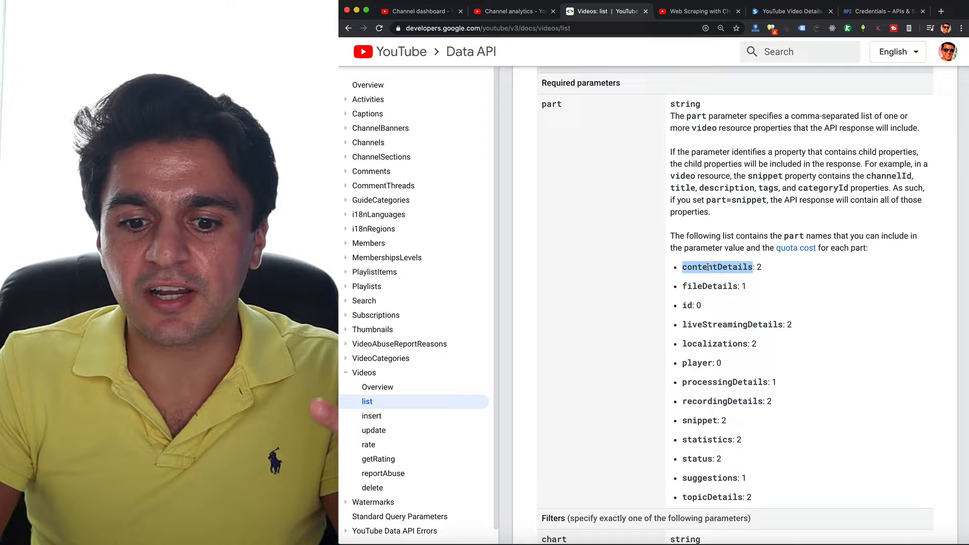
pyautogui.scroll(-3)
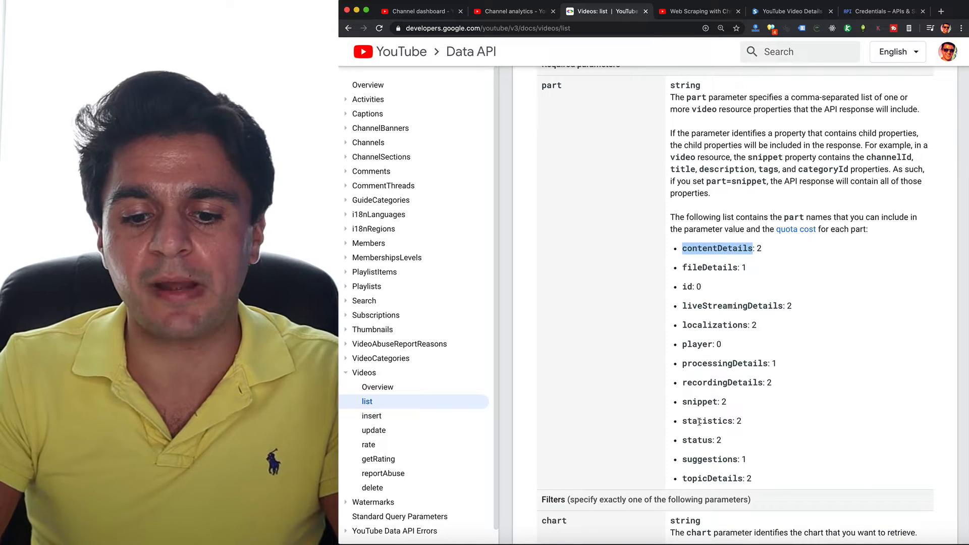
pyautogui.doubleClick(707, 420)
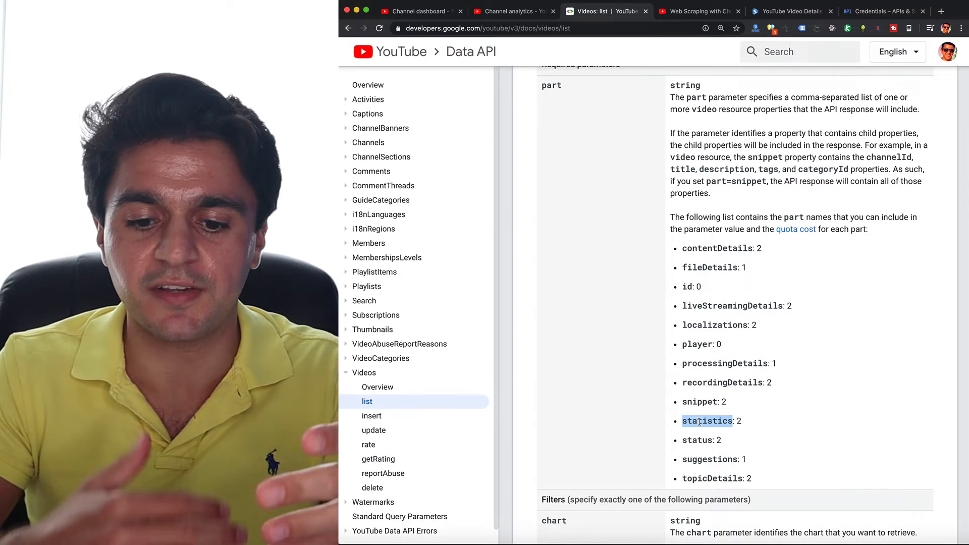
pyautogui.doubleClick(700, 402)
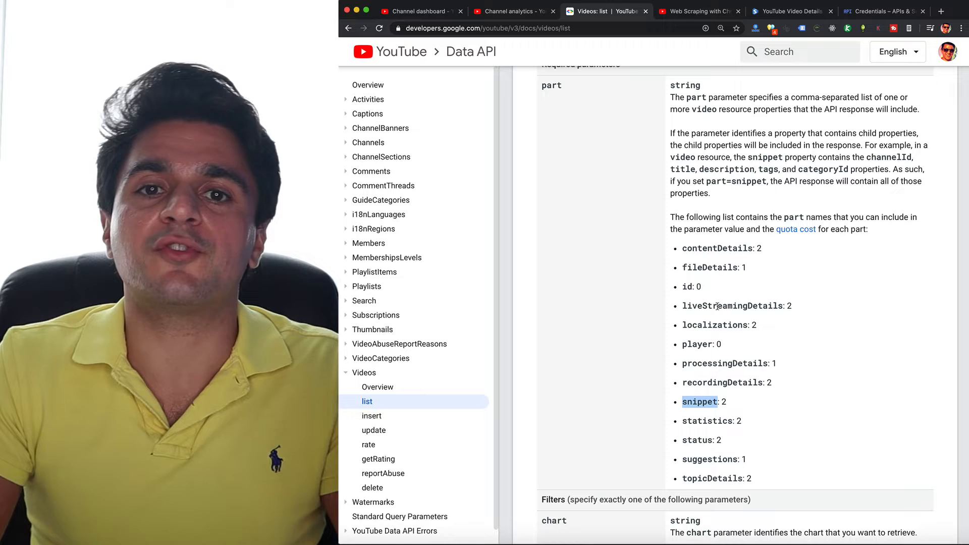
pyautogui.doubleClick(732, 305)
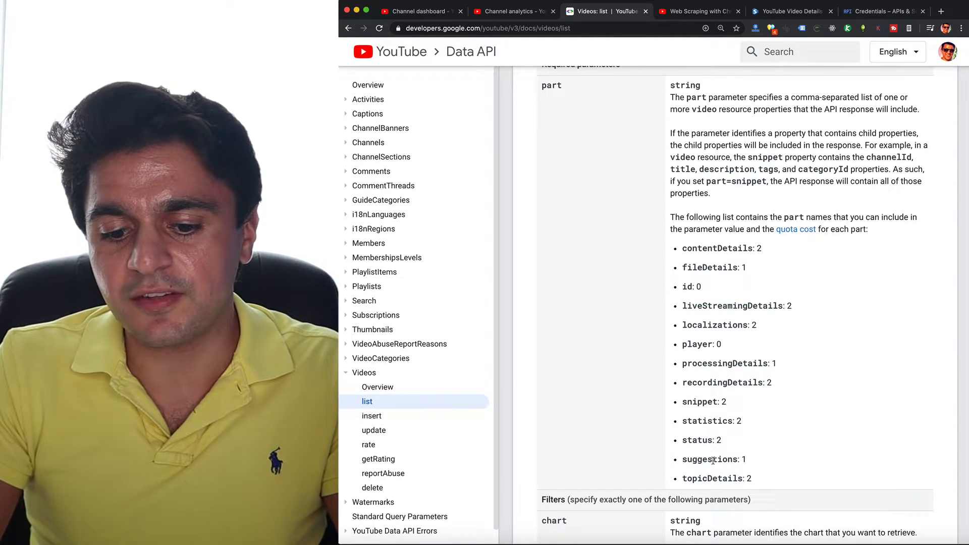
pyautogui.doubleClick(708, 459)
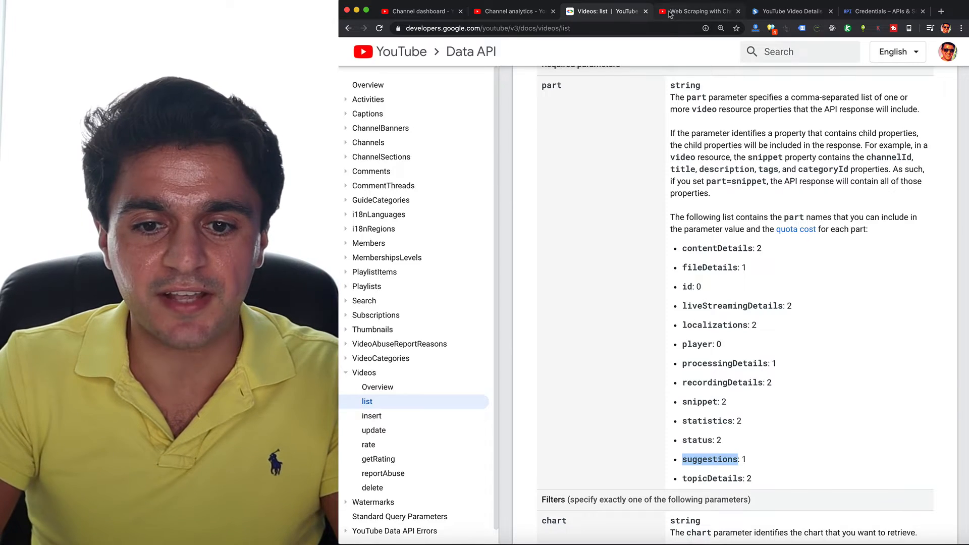
pyautogui.click(697, 11)
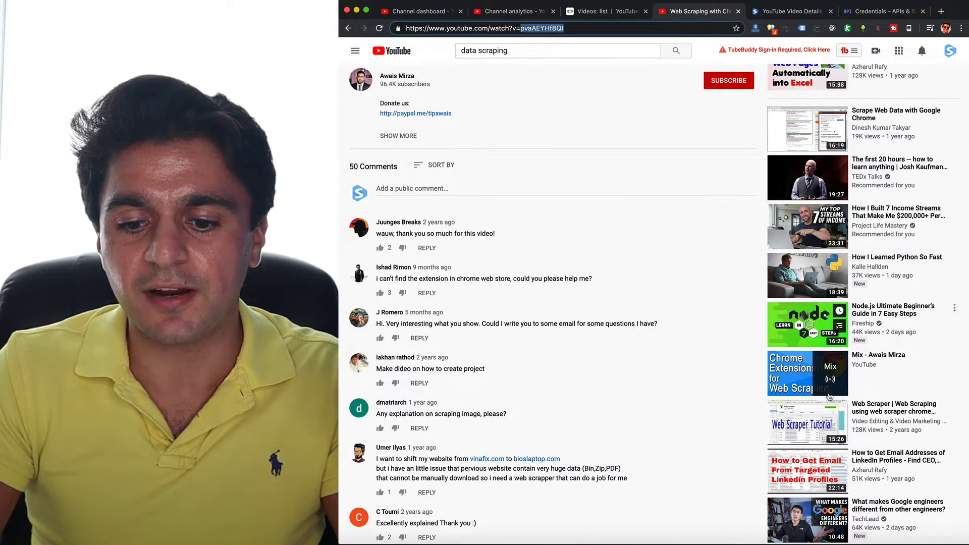
pyautogui.moveTo(807, 372)
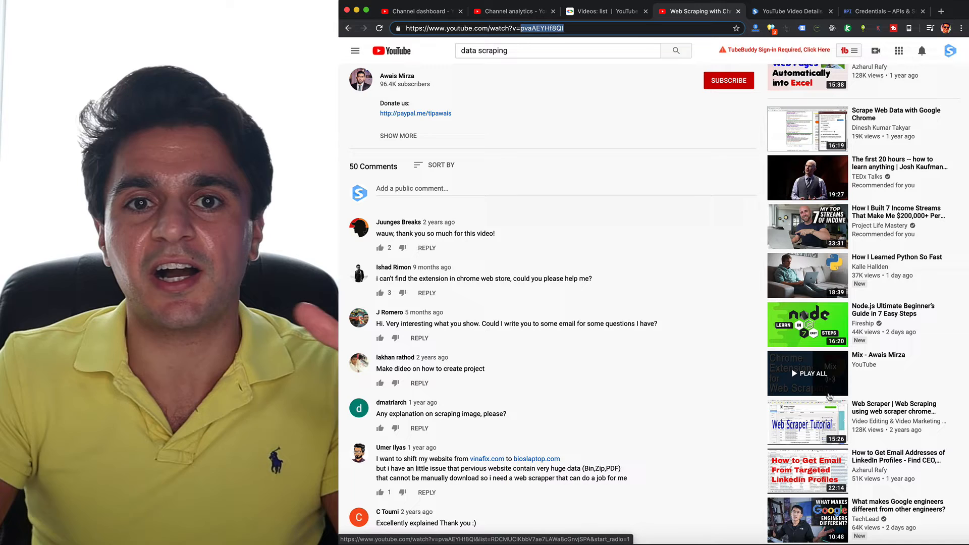
pyautogui.click(608, 11)
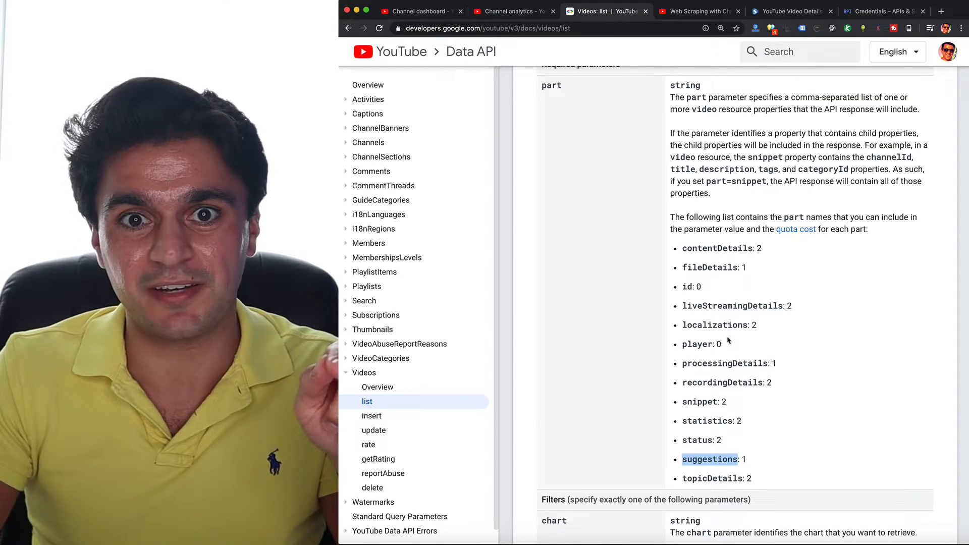
pyautogui.scroll(-3)
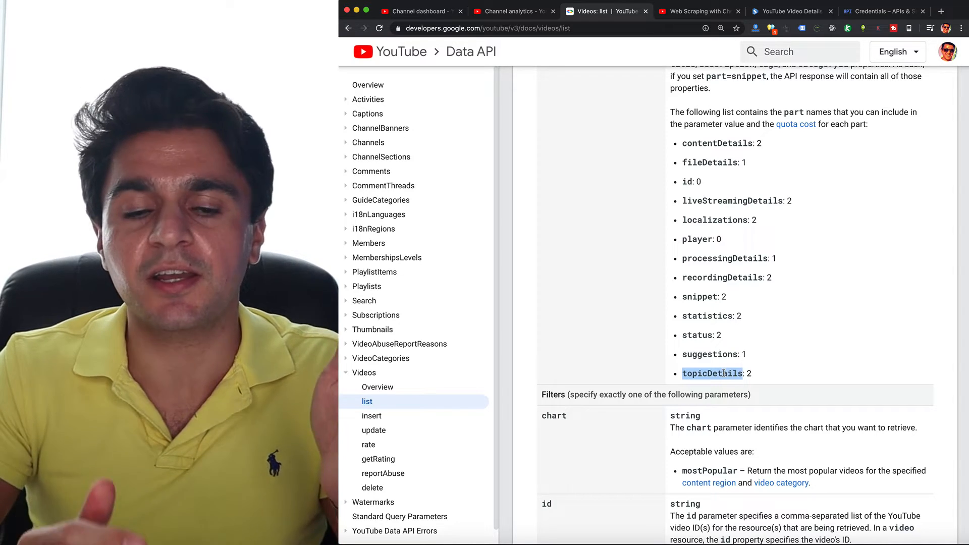
pyautogui.click(698, 11)
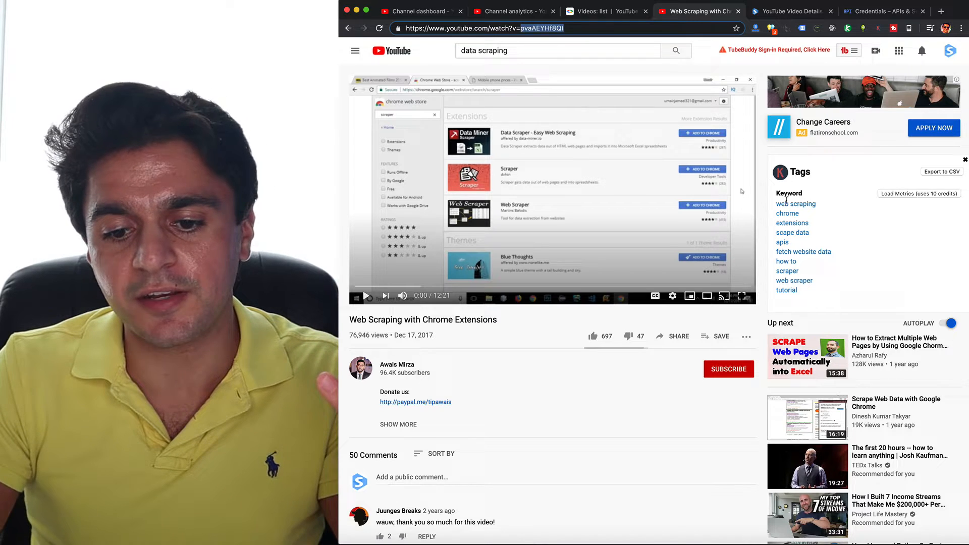
pyautogui.moveTo(795, 281)
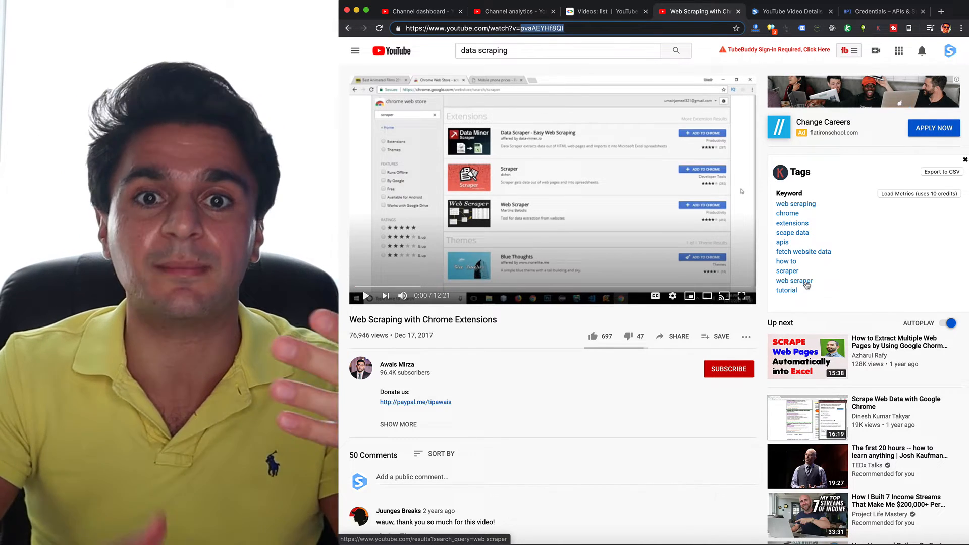
pyautogui.click(606, 11)
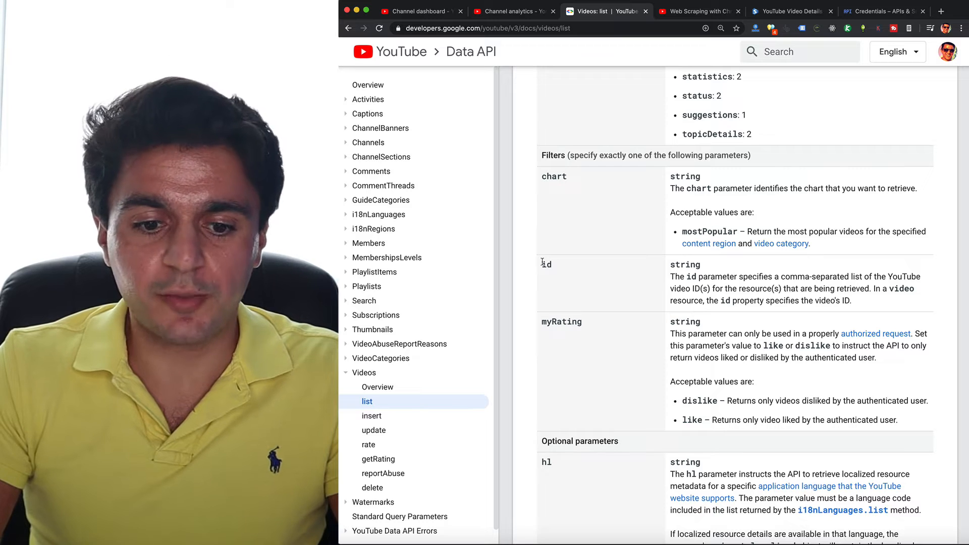
# Go back from the scraping video page to the data scraping search results and browse them
pyautogui.doubleClick(546, 263)
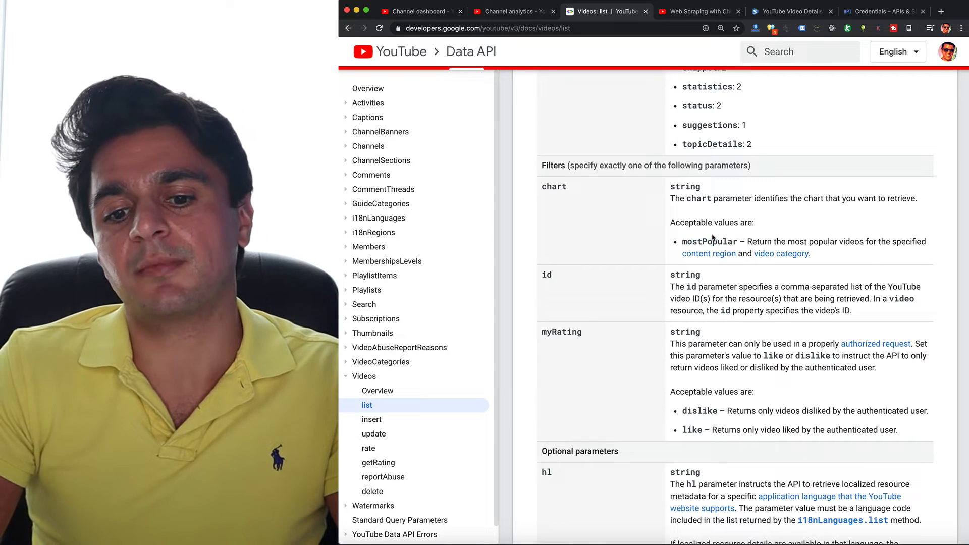
pyautogui.click(698, 11)
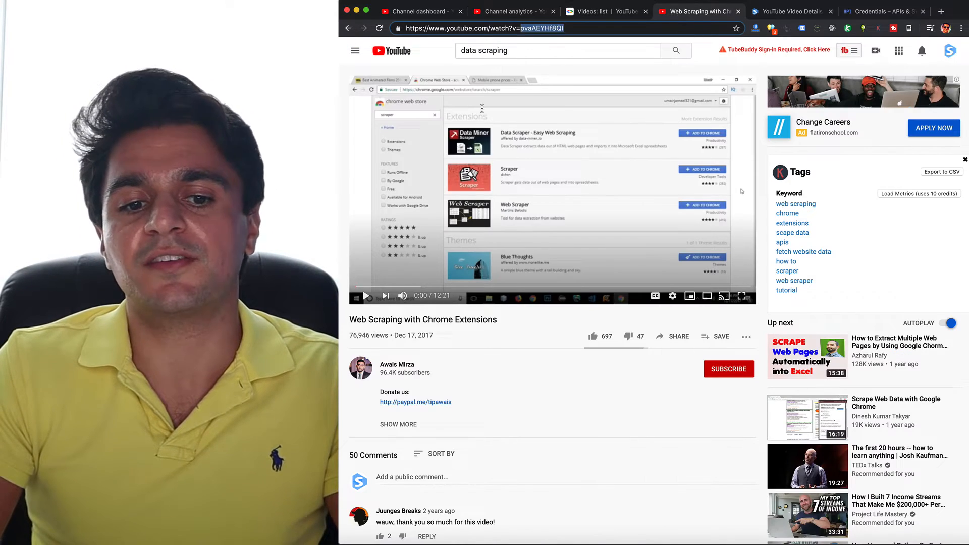
pyautogui.click(676, 51)
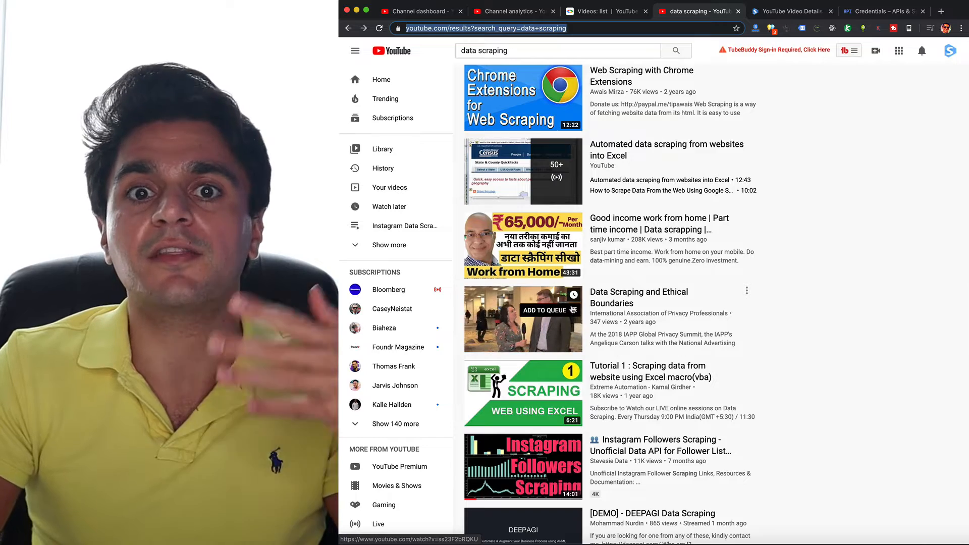
pyautogui.scroll(-3)
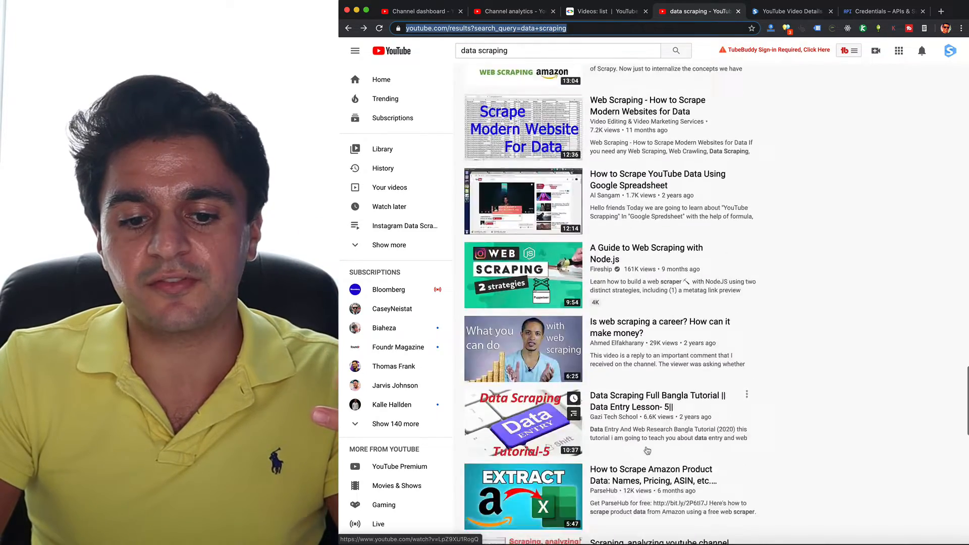
pyautogui.scroll(-3)
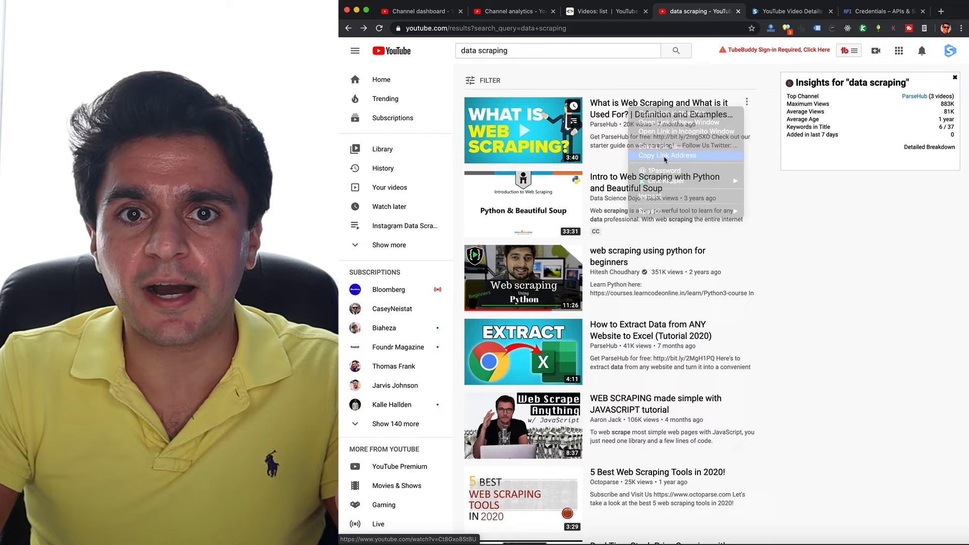
# Set the request id to Ct8Gxo8StBU, trimmed from the pasted video URL
pyautogui.click(587, 12)
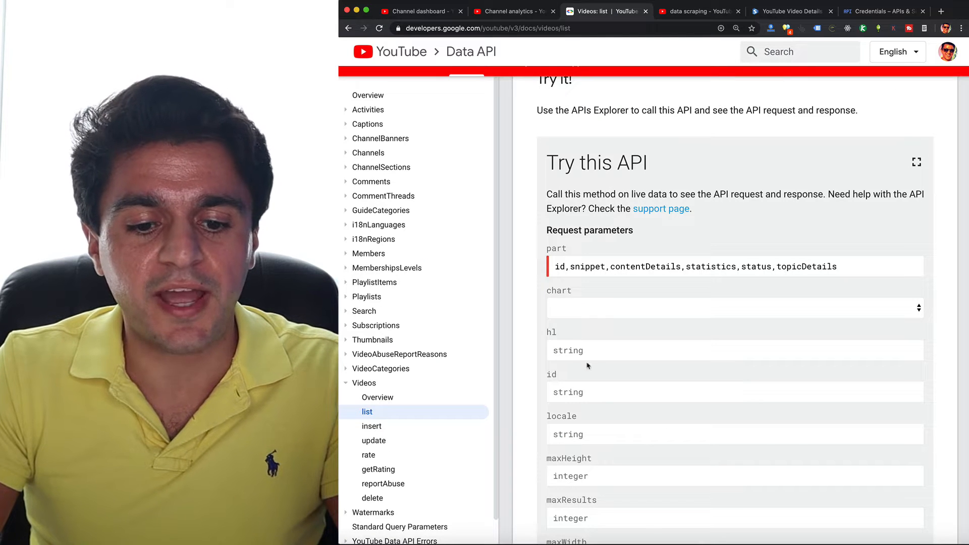
pyautogui.write('https://www.youtube.com/watch?v=Ct8Gxo8StBU')
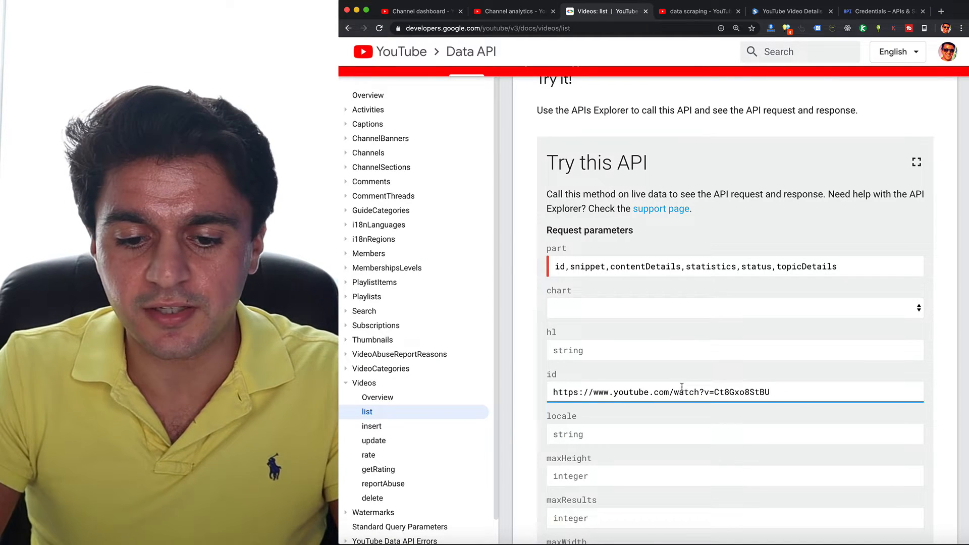
pyautogui.write('Ct8Gxo8StBU')
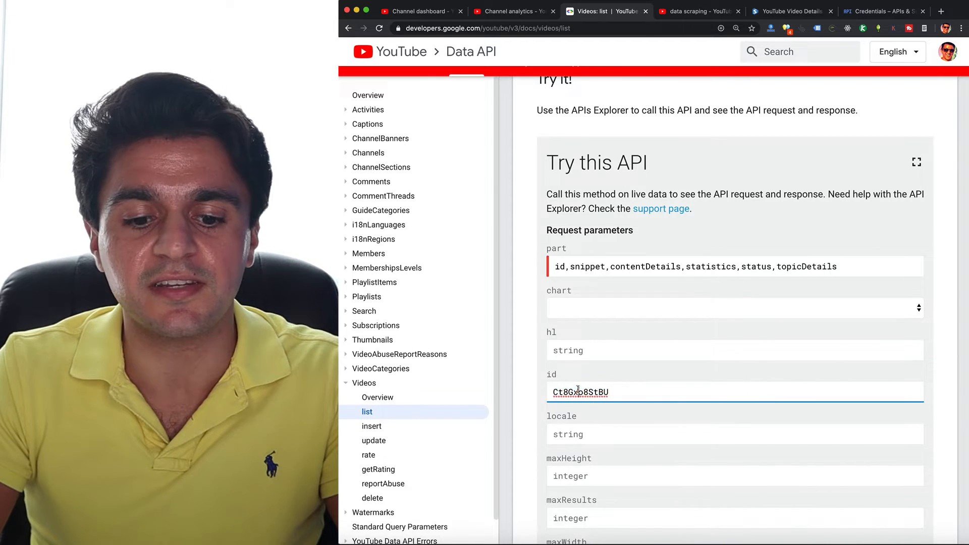
# Uncheck Google OAuth 2.0 so the request authorizes with the API key only
pyautogui.scroll(-3)
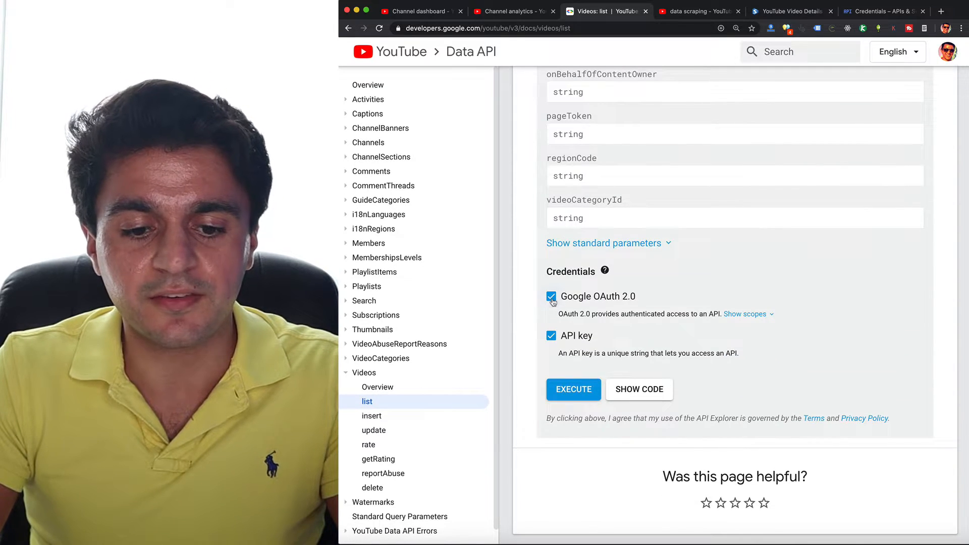
pyautogui.click(550, 296)
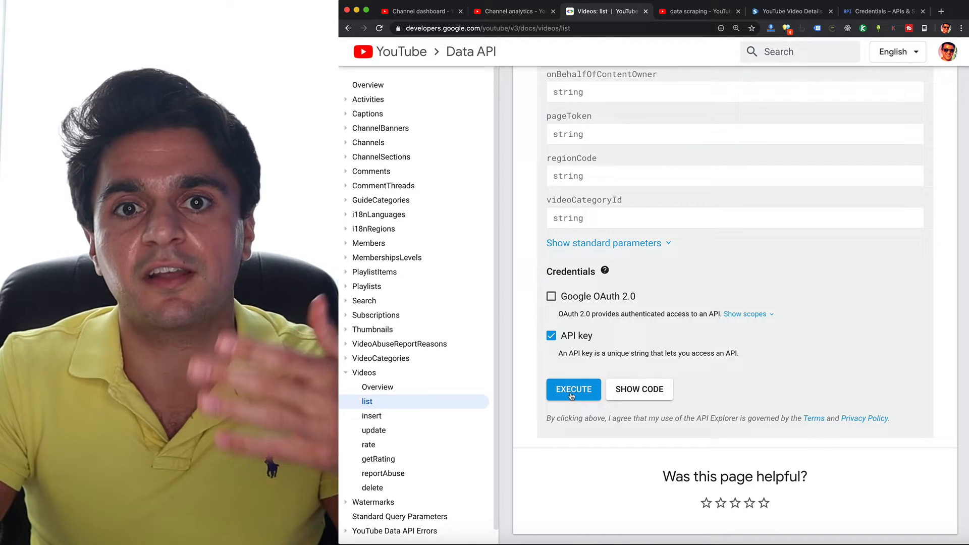
pyautogui.scroll(3)
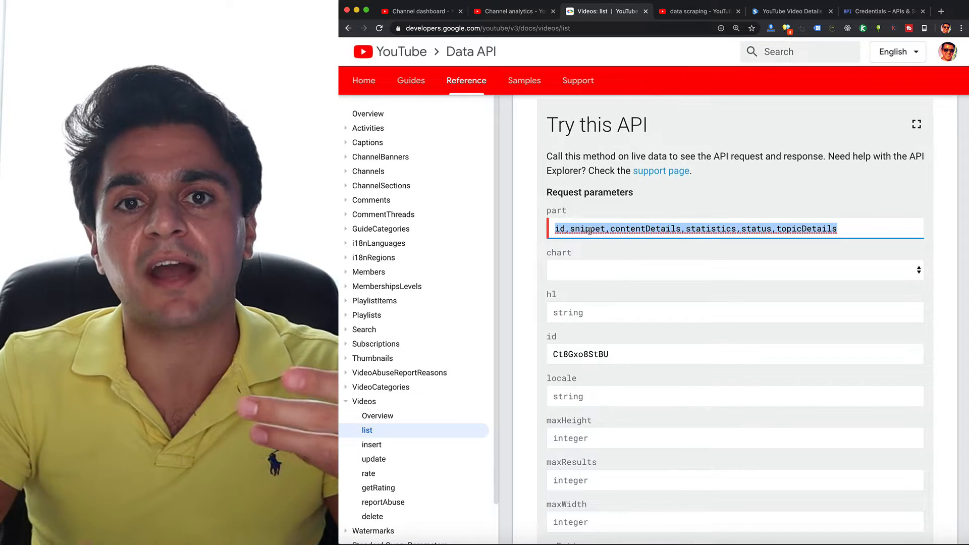
pyautogui.scroll(-3)
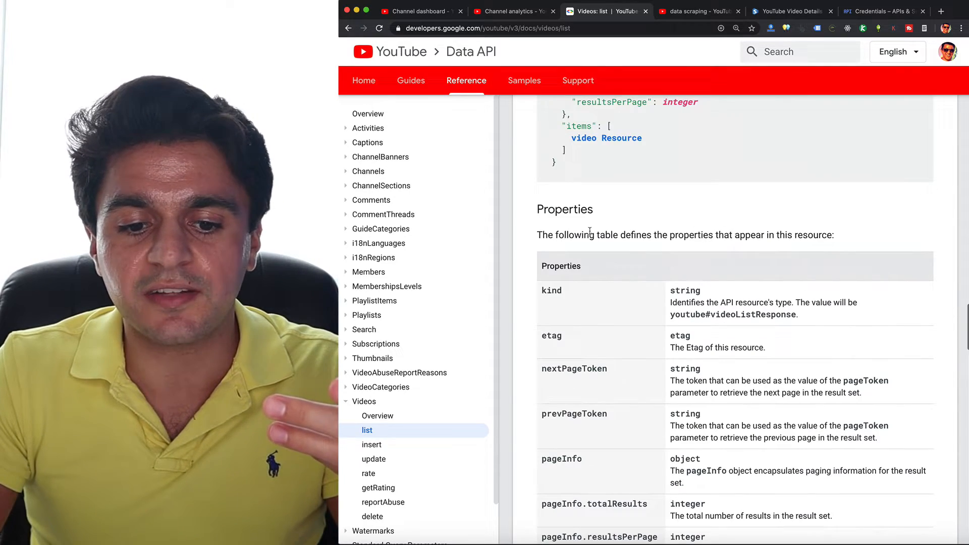
pyautogui.scroll(-3)
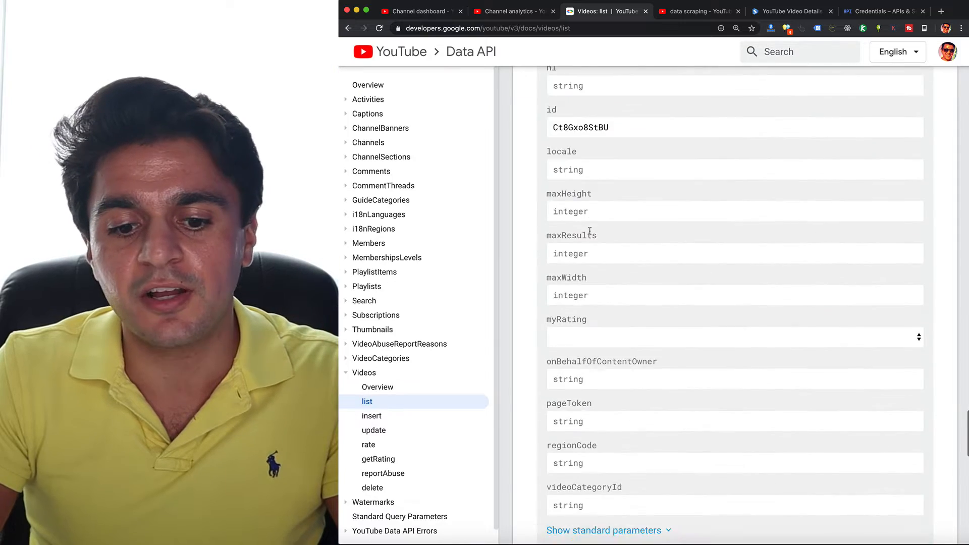
pyautogui.scroll(-3)
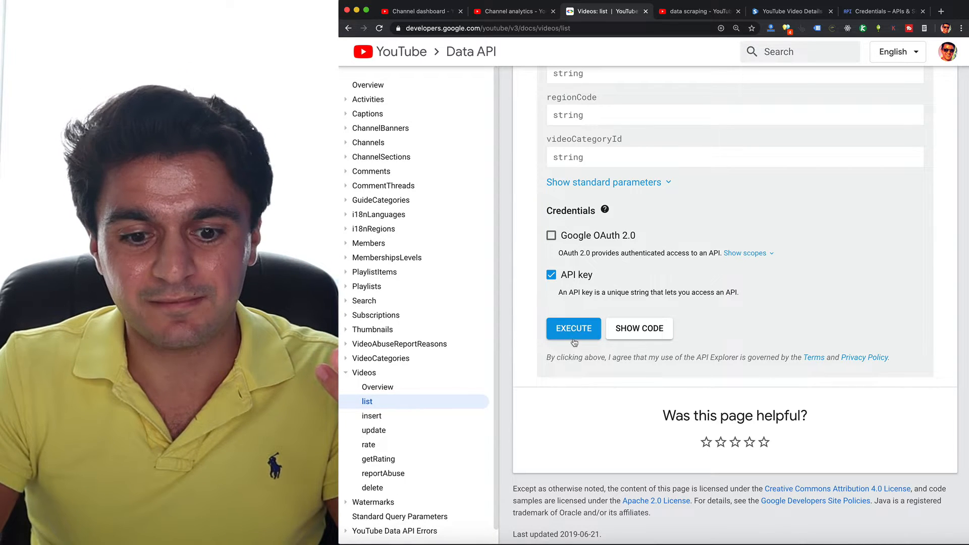
# Execute the Videos: list request and review its 200 JSON response with tags and statistics
pyautogui.click(573, 329)
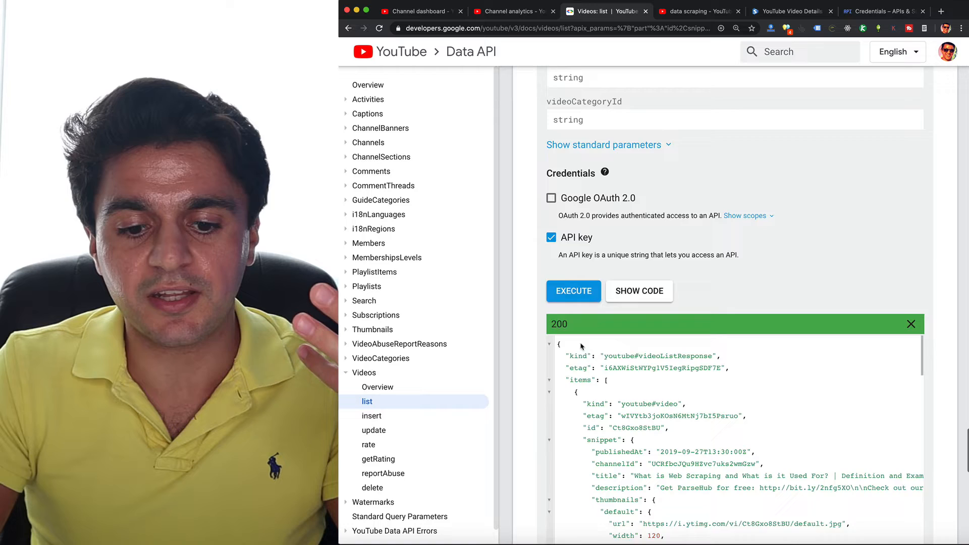
pyautogui.scroll(-3)
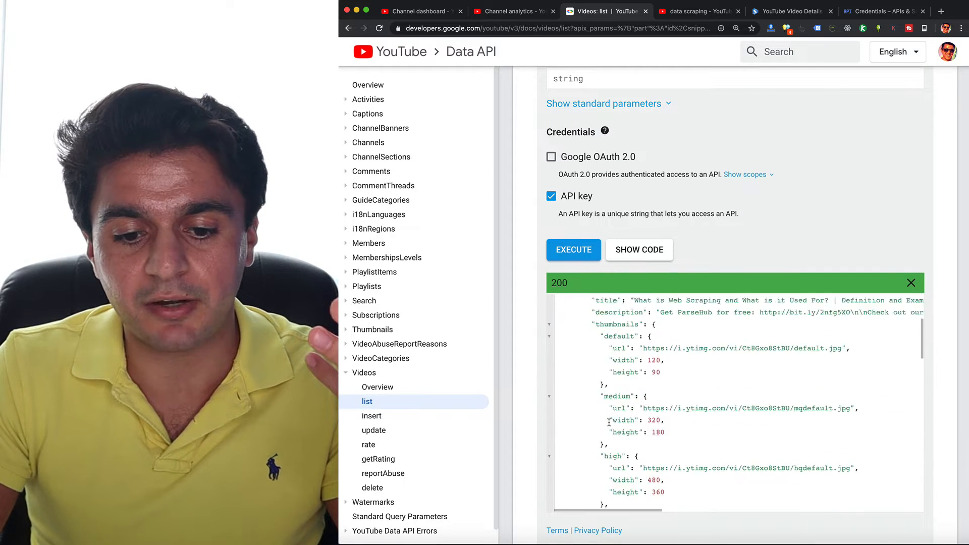
pyautogui.scroll(3)
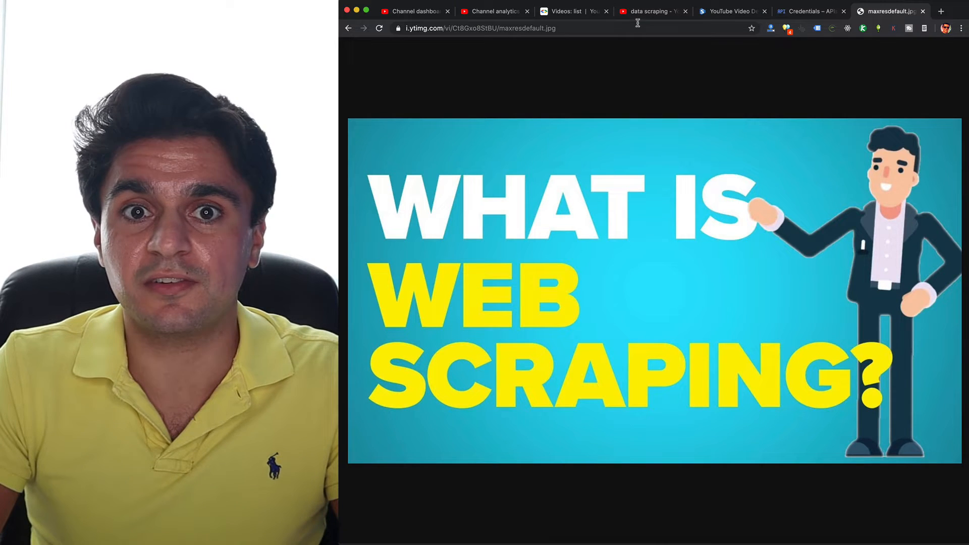
pyautogui.click(562, 11)
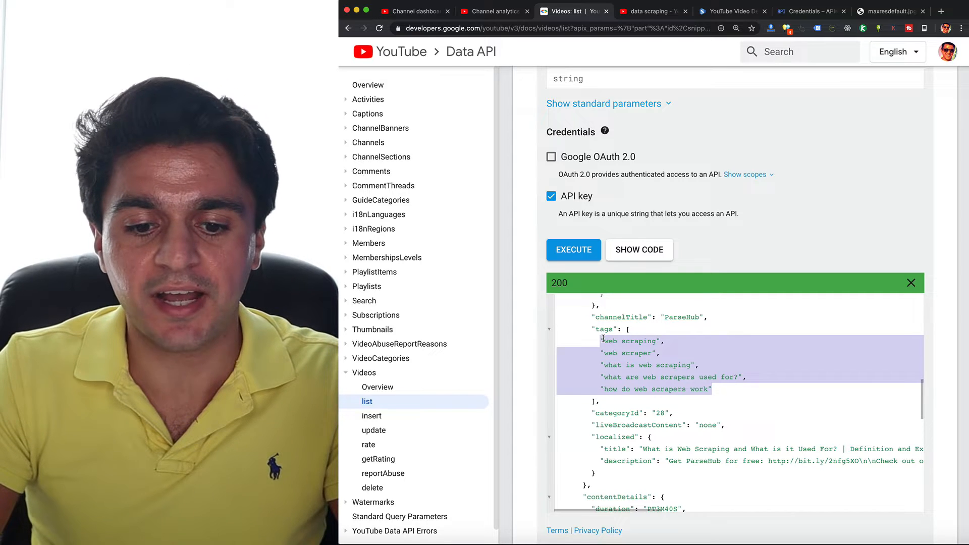
pyautogui.scroll(-3)
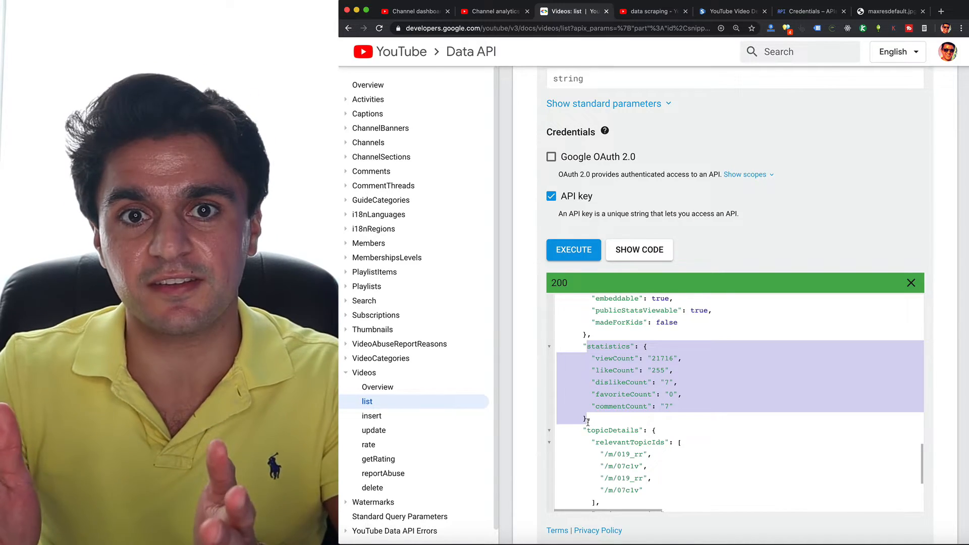
pyautogui.click(649, 11)
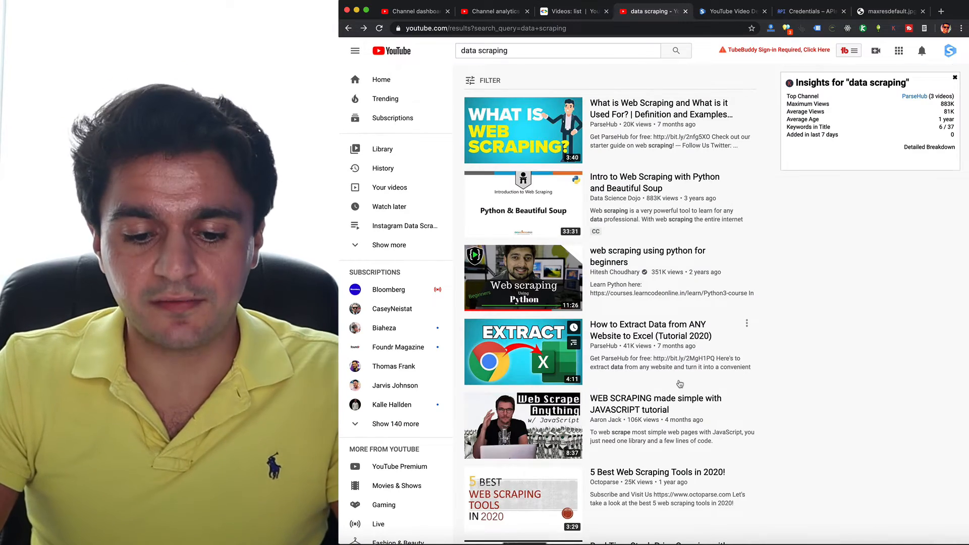
# Show the Python code sample for the request and read through it before moving to Stevesie
pyautogui.scroll(-3)
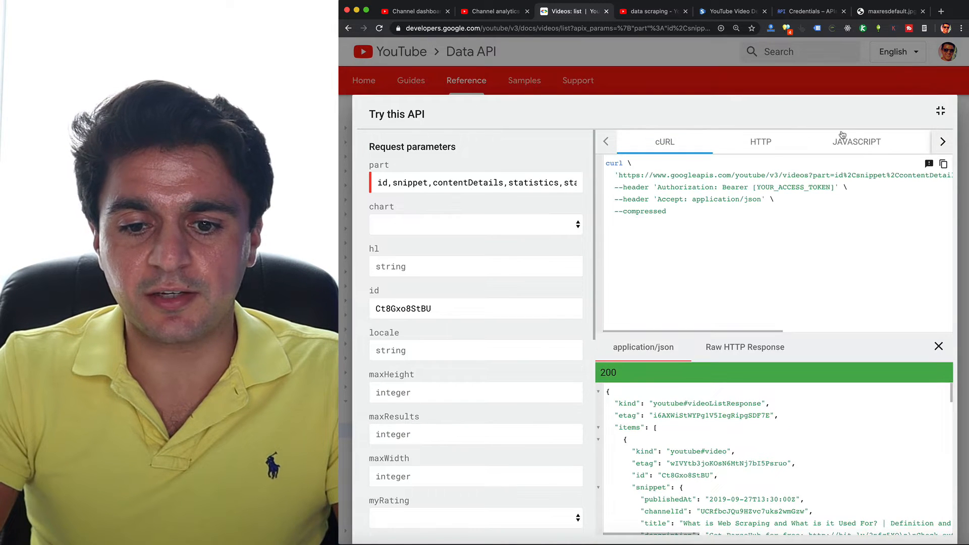
pyautogui.click(942, 141)
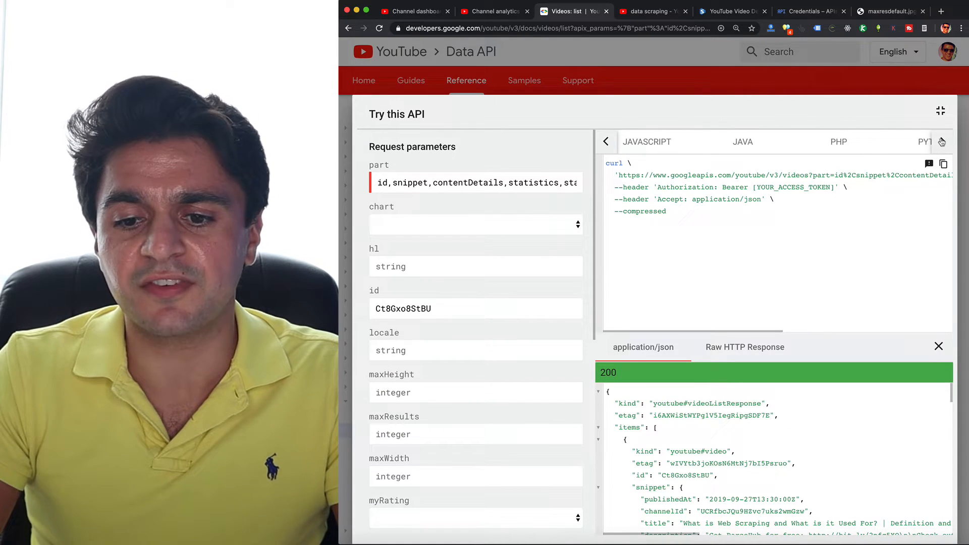
pyautogui.click(884, 141)
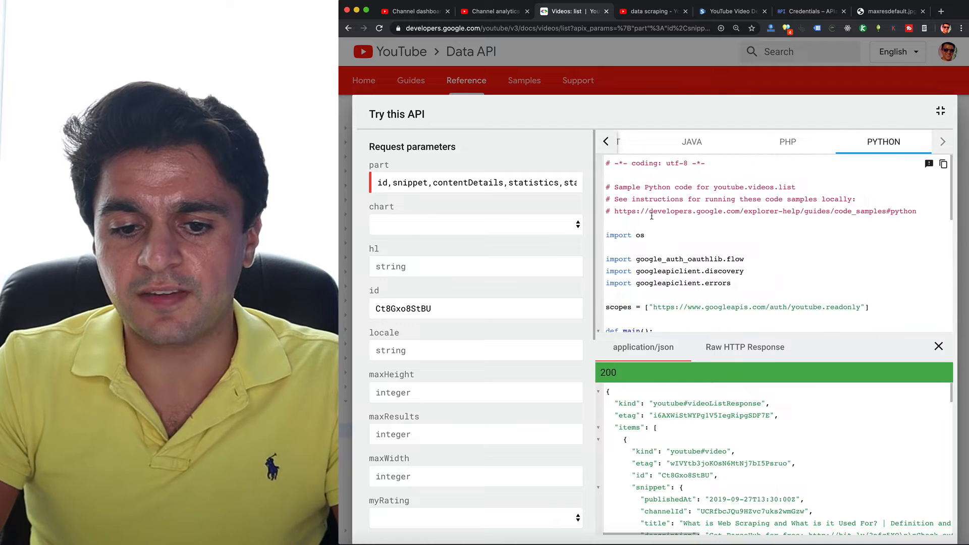
pyautogui.scroll(-3)
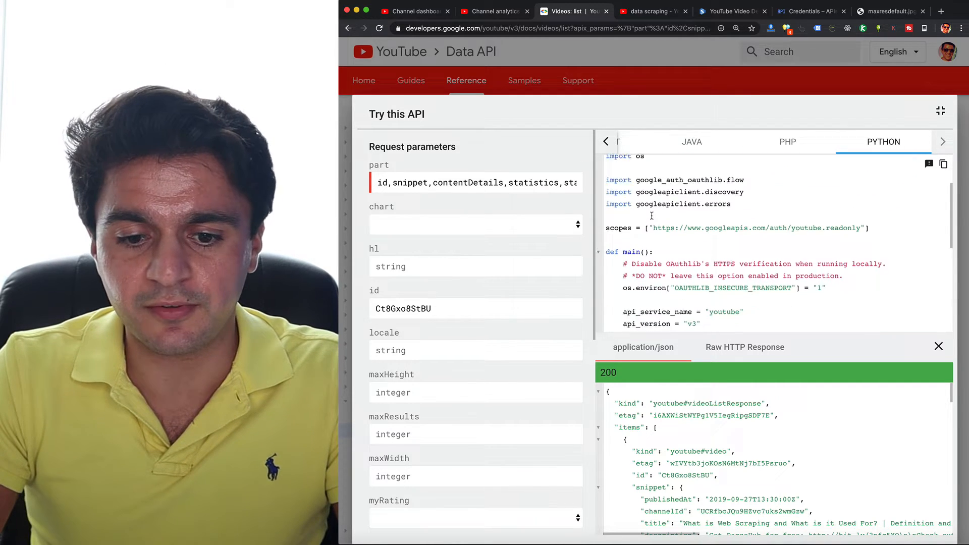
pyautogui.scroll(-3)
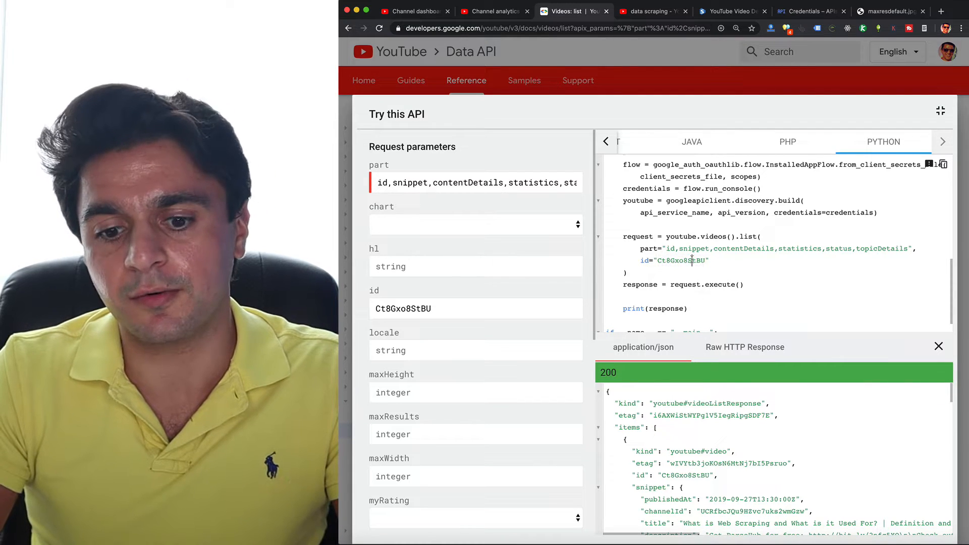
pyautogui.scroll(-3)
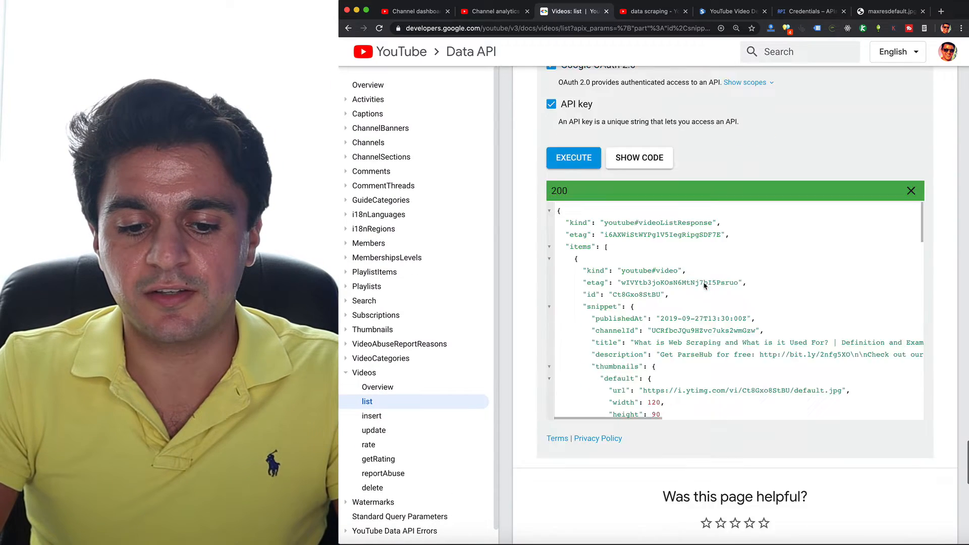
pyautogui.scroll(-3)
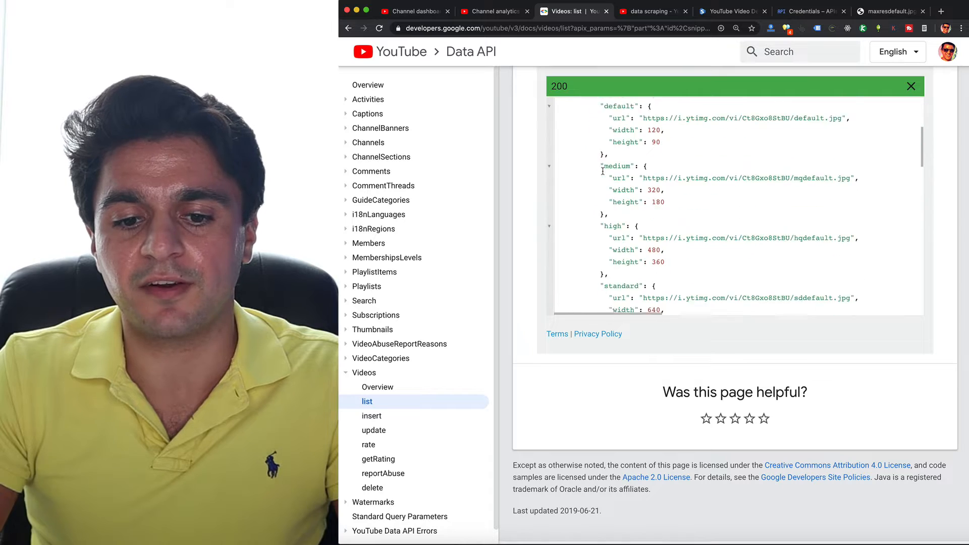
pyautogui.click(733, 11)
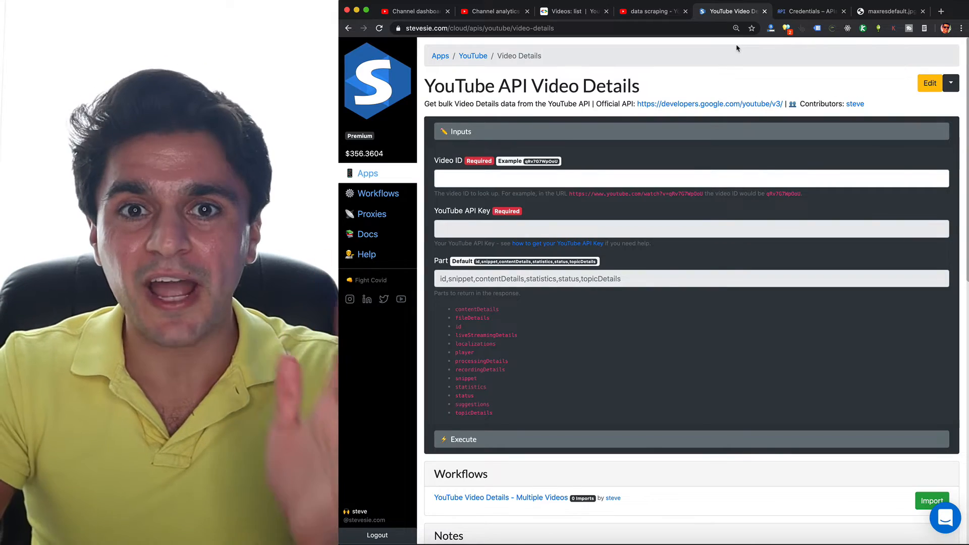
# Run Stevesie's Video Details request with video ID Ct8Gxo8StBU and the YouTube API key
pyautogui.click(562, 11)
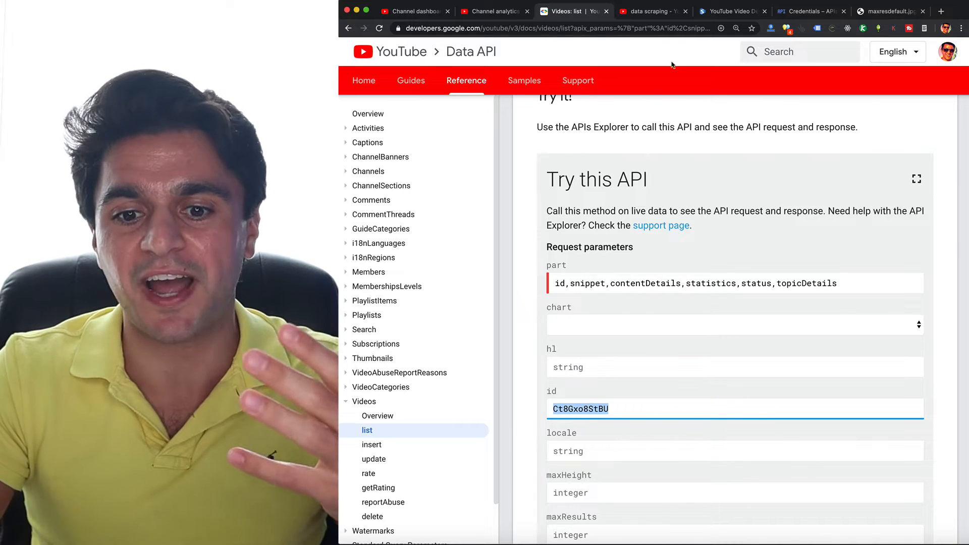
pyautogui.click(733, 11)
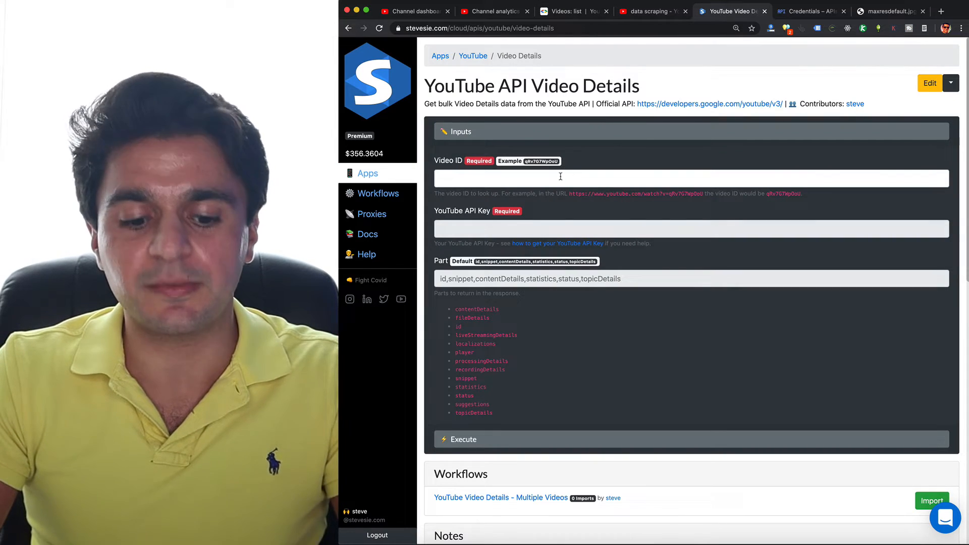
pyautogui.write('Ct8Gxo8StBU')
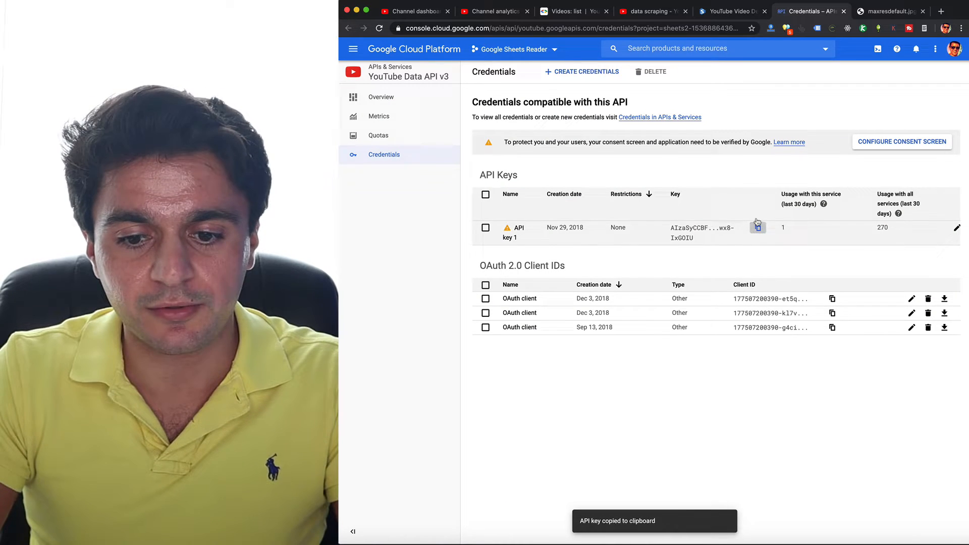
pyautogui.click(732, 11)
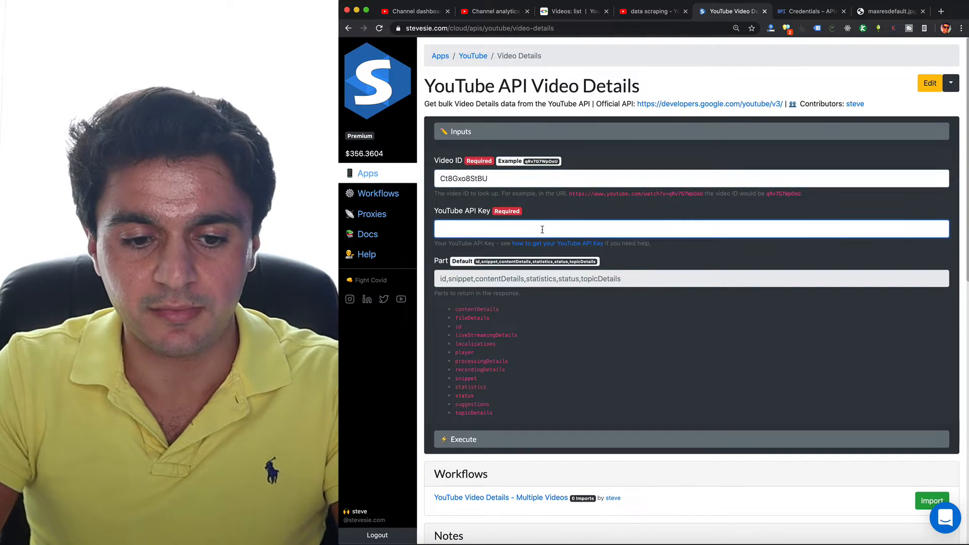
pyautogui.write('APIKEY')
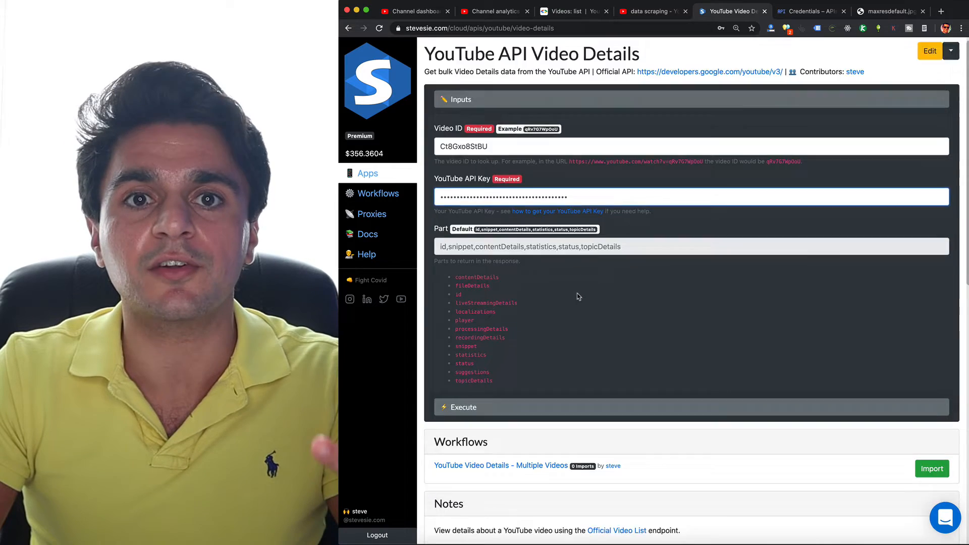
pyautogui.scroll(-3)
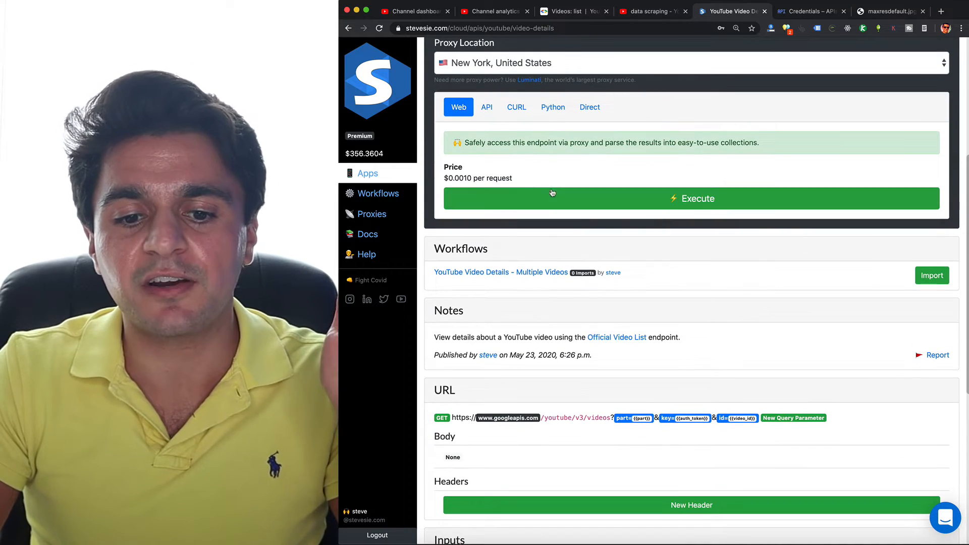
pyautogui.click(691, 199)
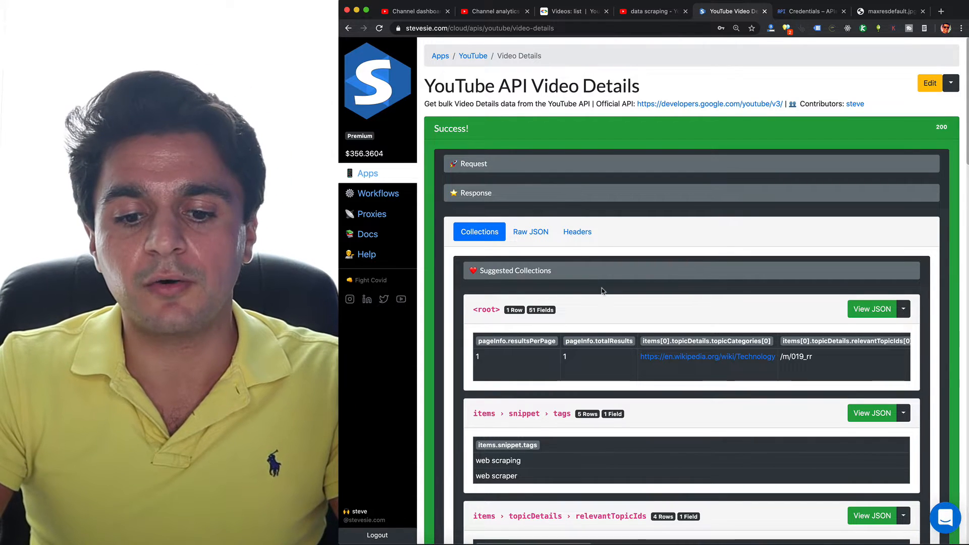
# Review the 200 response collections down to the Multiple Videos workflow listing
pyautogui.scroll(-3)
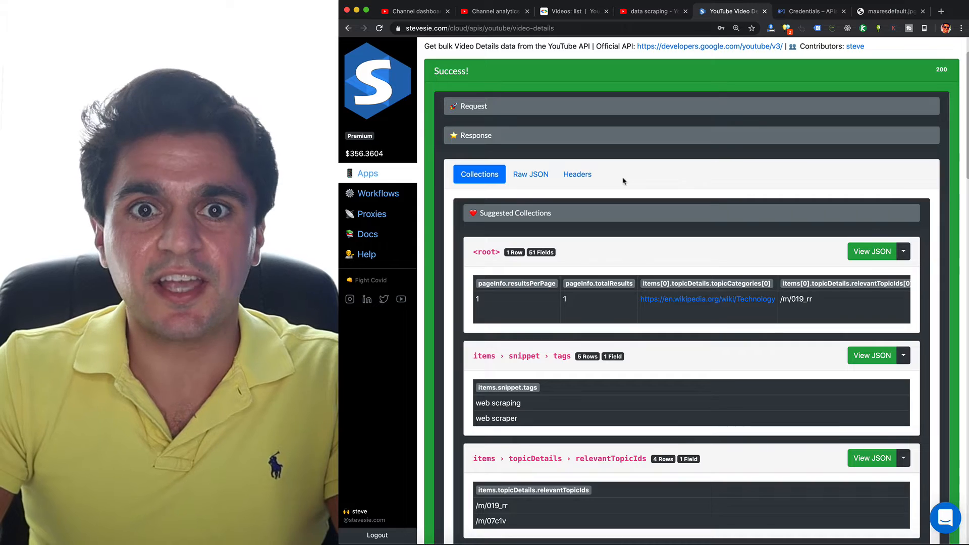
pyautogui.scroll(3)
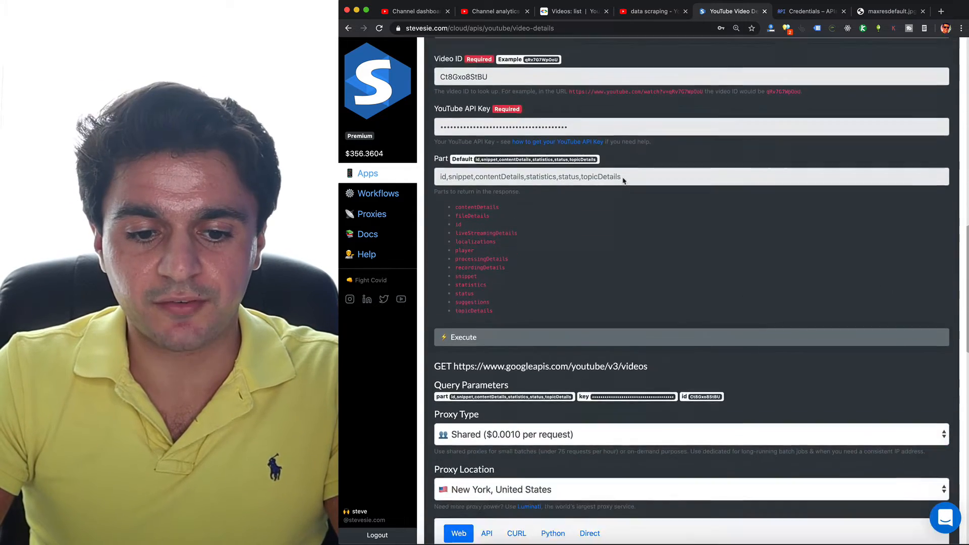
pyautogui.scroll(-3)
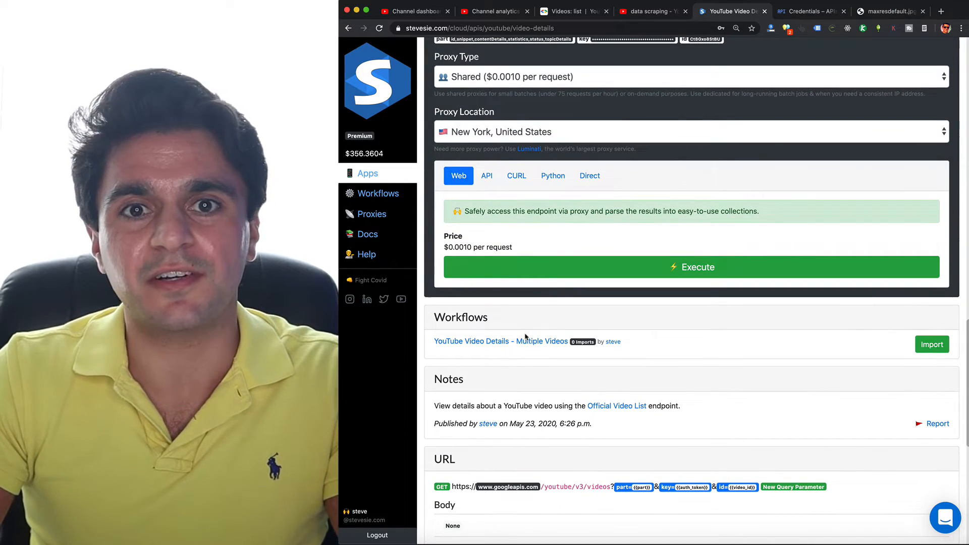
# In the Multiple Videos workflow, add and save ten video IDs as the input collection
pyautogui.click(501, 341)
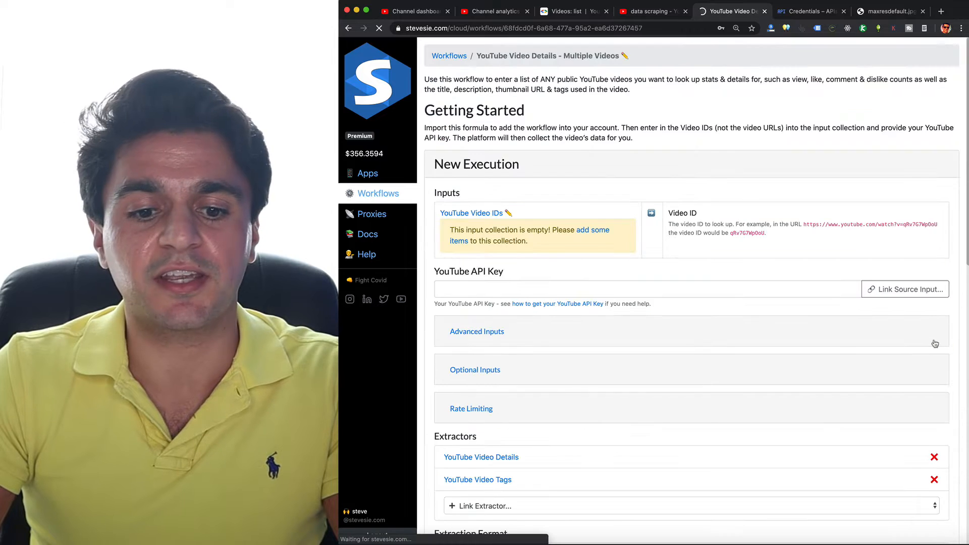
pyautogui.click(592, 230)
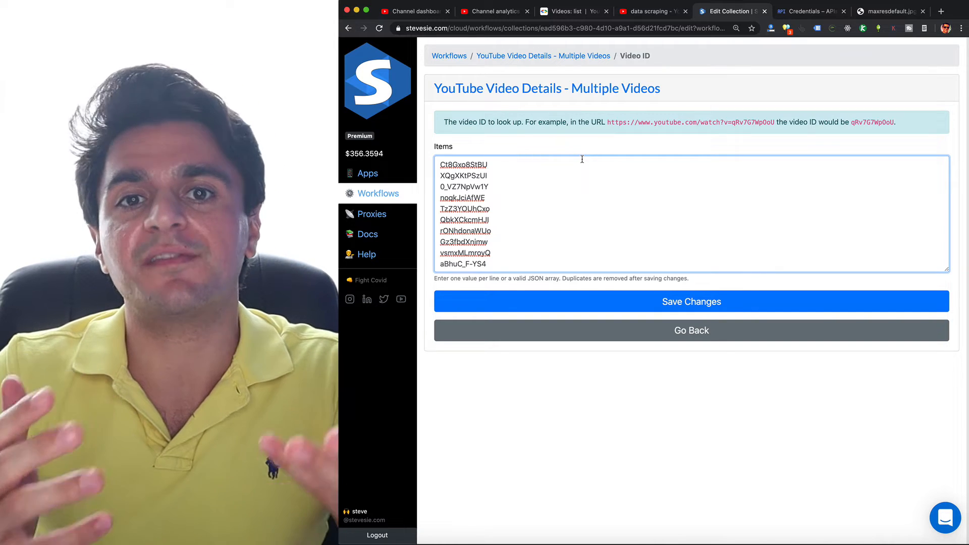
pyautogui.click(690, 302)
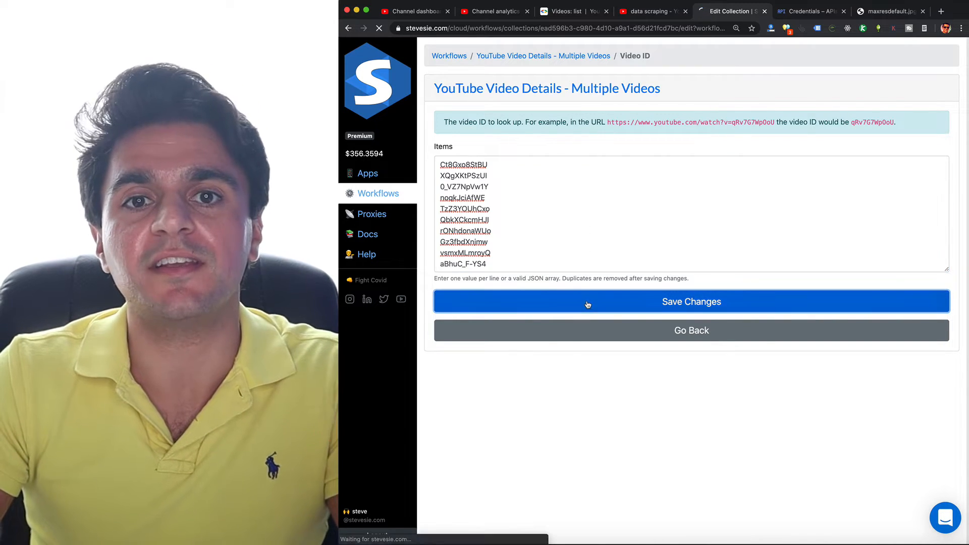
pyautogui.click(690, 302)
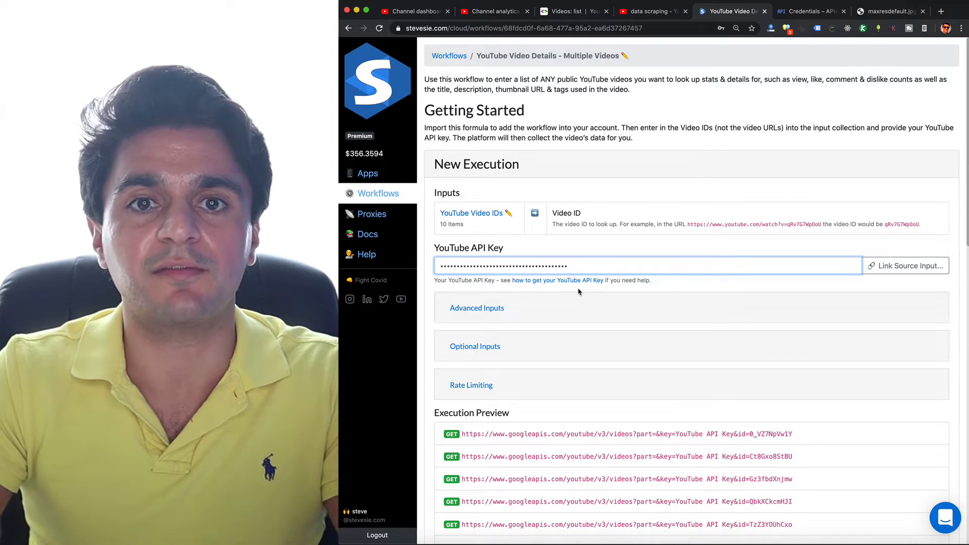
# Review the workflow's API key input, extractors and CSV output format
pyautogui.scroll(-3)
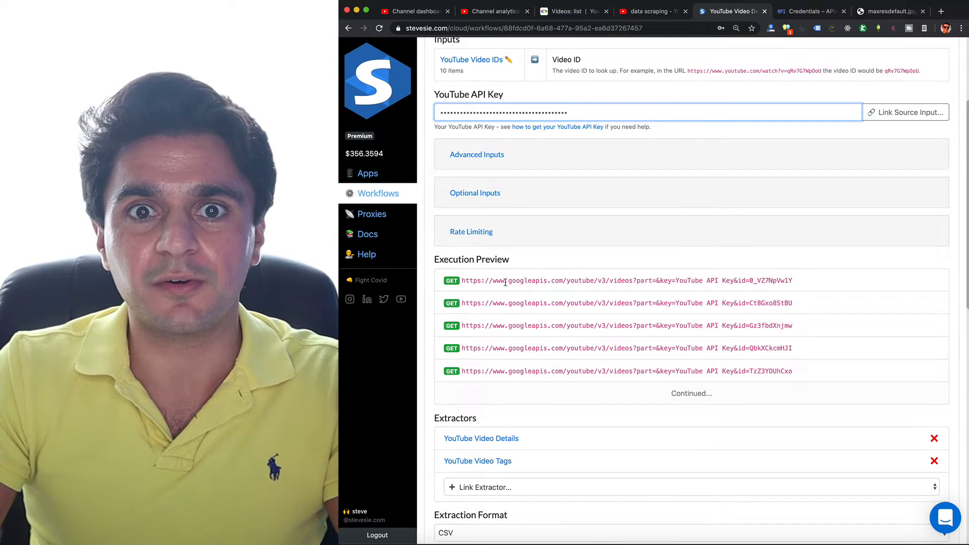
pyautogui.scroll(-3)
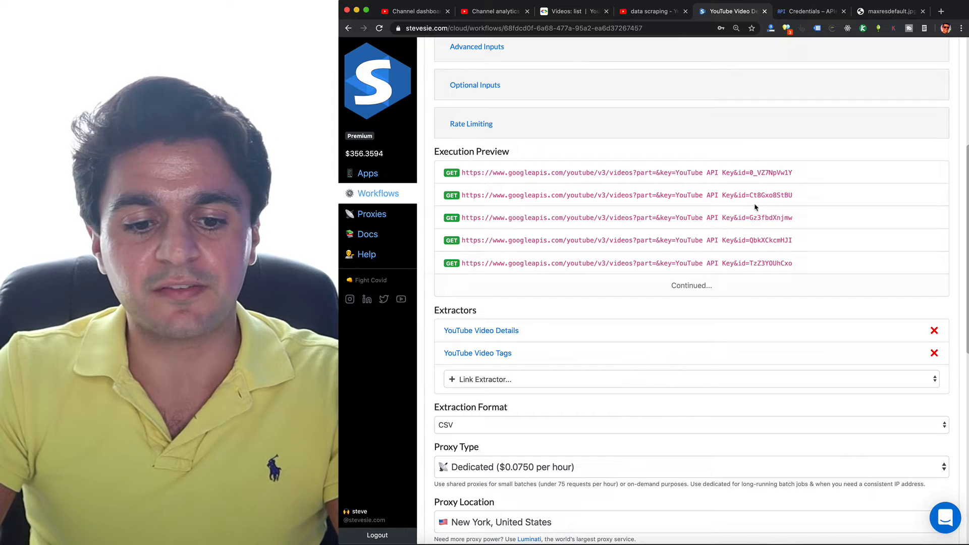
pyautogui.scroll(-3)
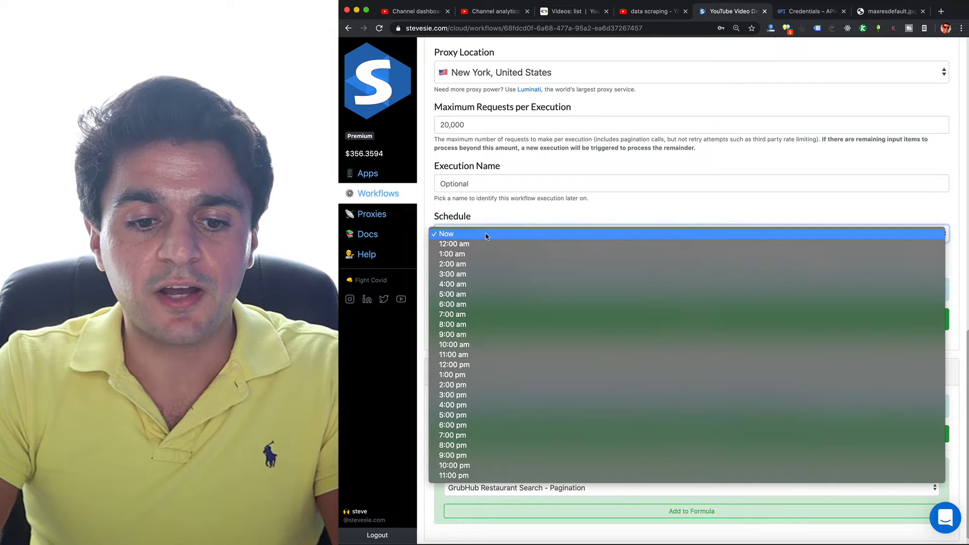
# Execute the workflow with Schedule set to Now and download YouTube_Video_Details.csv
pyautogui.click(445, 233)
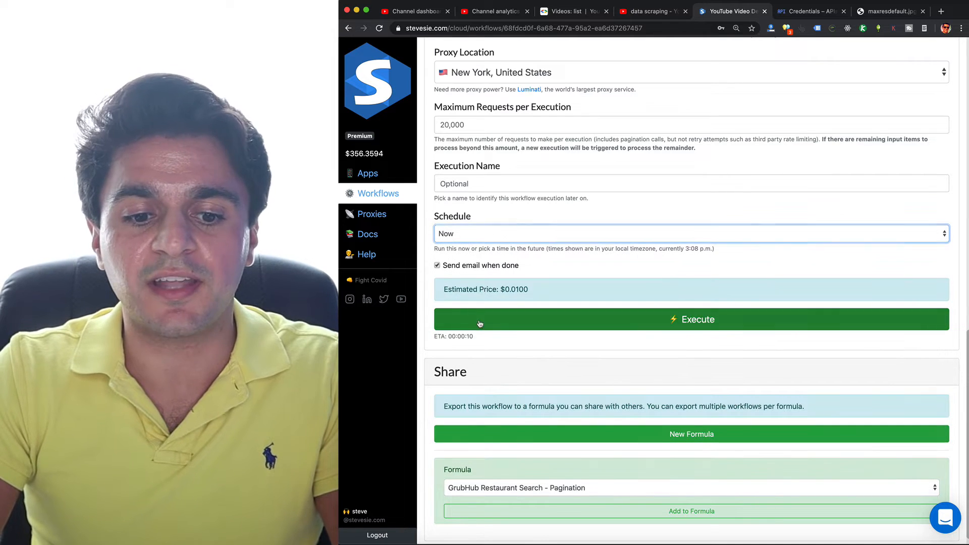
pyautogui.click(692, 319)
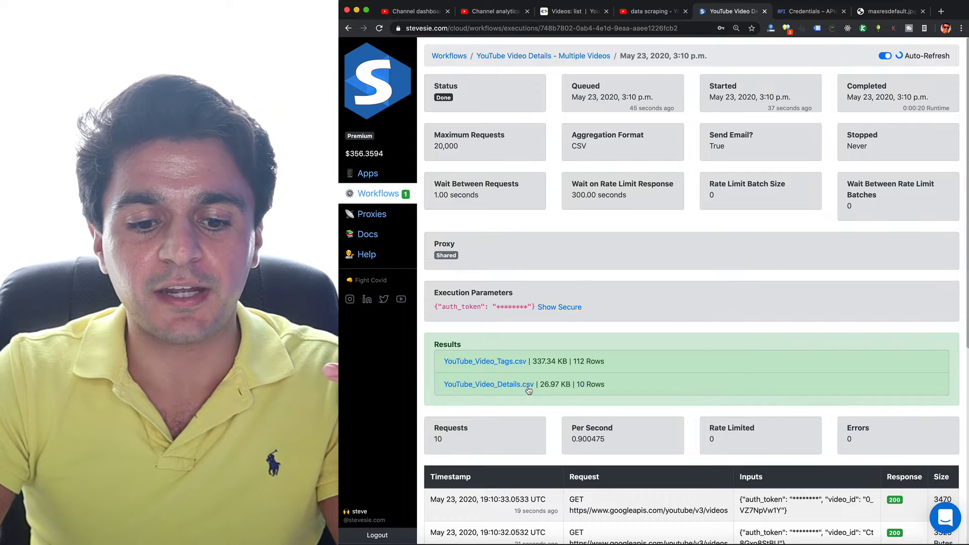
pyautogui.click(489, 383)
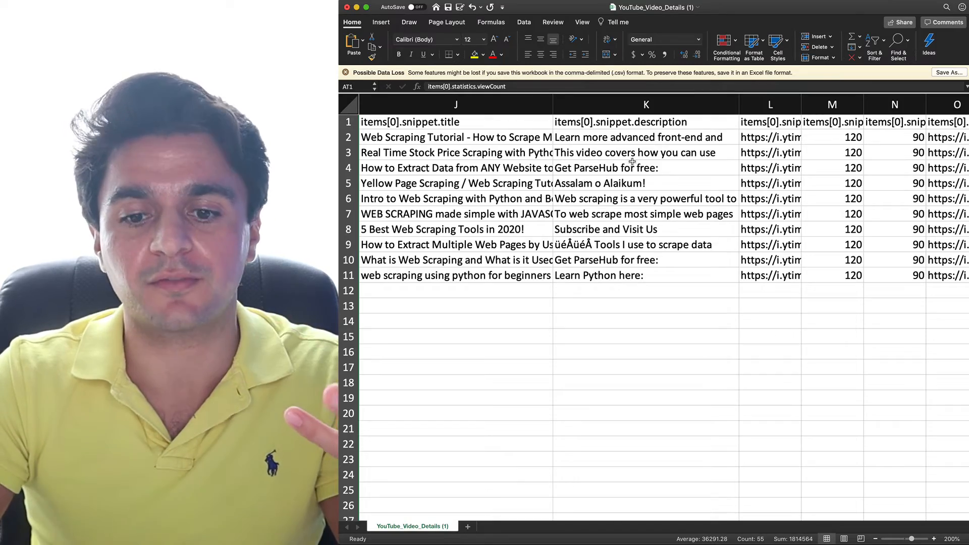
pyautogui.hscroll(3)
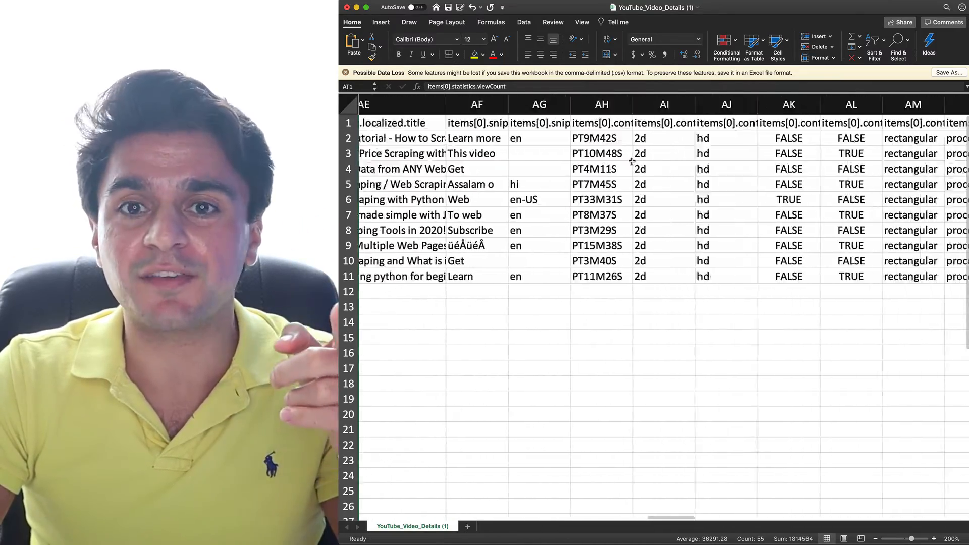
pyautogui.hscroll(3)
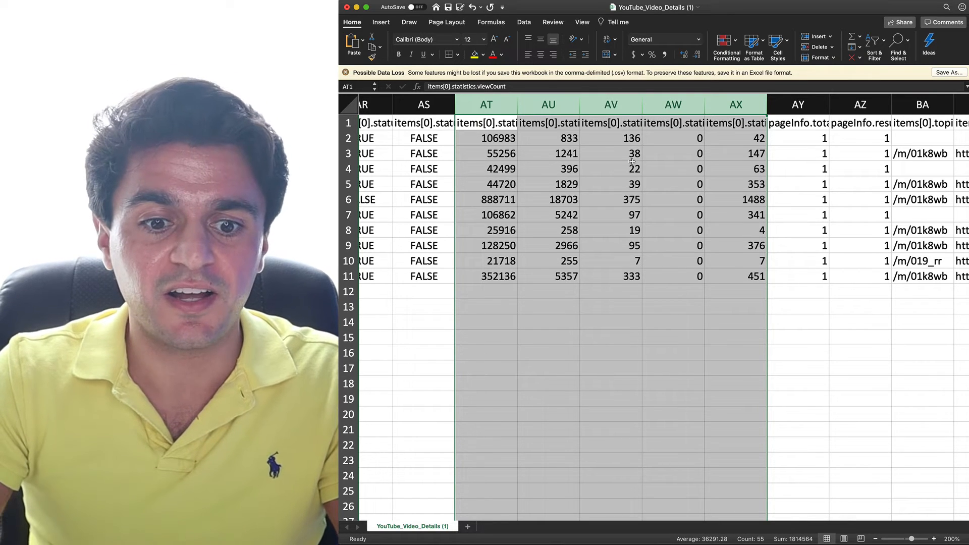
pyautogui.click(547, 122)
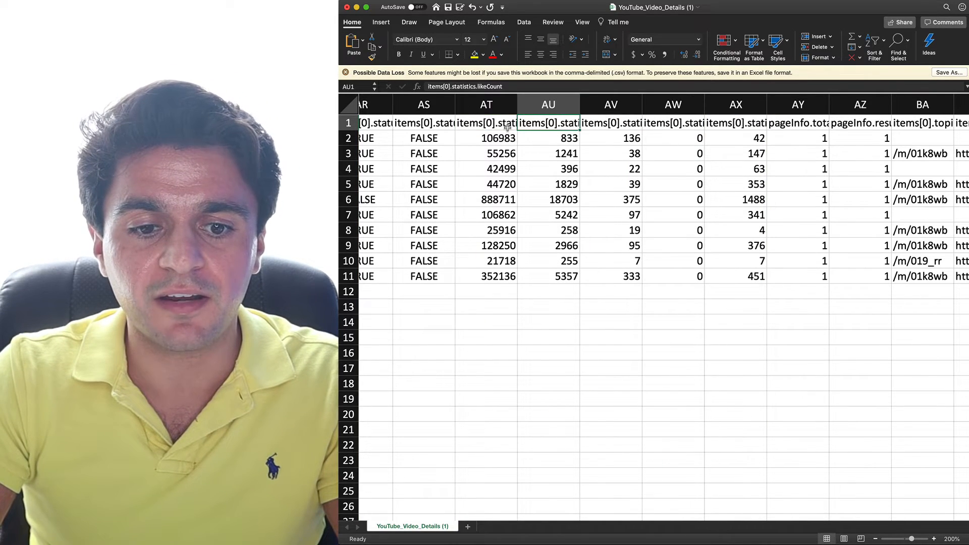
pyautogui.click(611, 122)
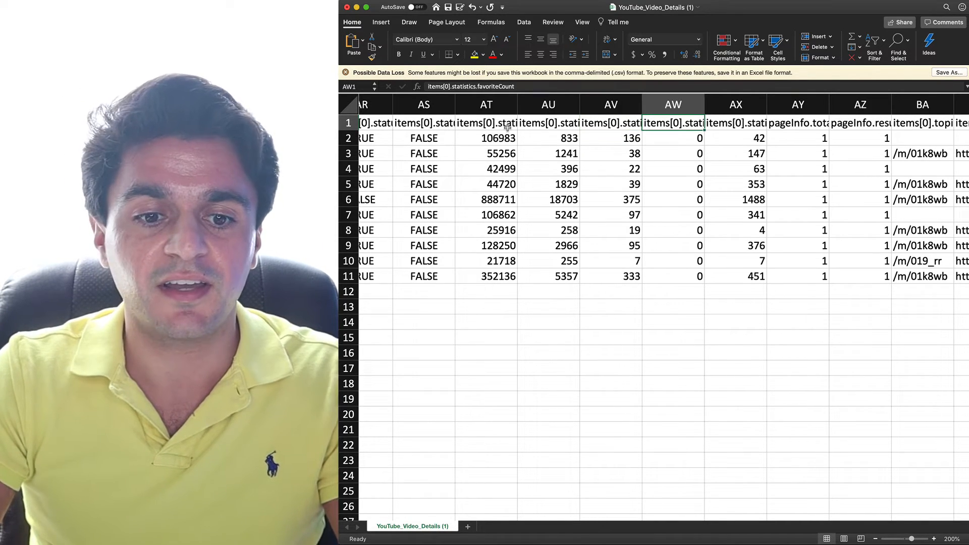
pyautogui.click(736, 122)
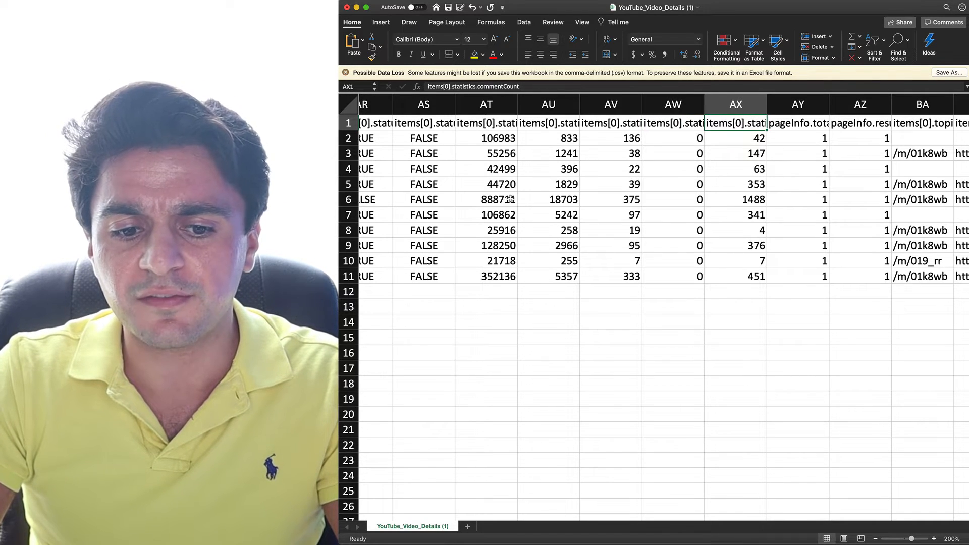
pyautogui.click(486, 199)
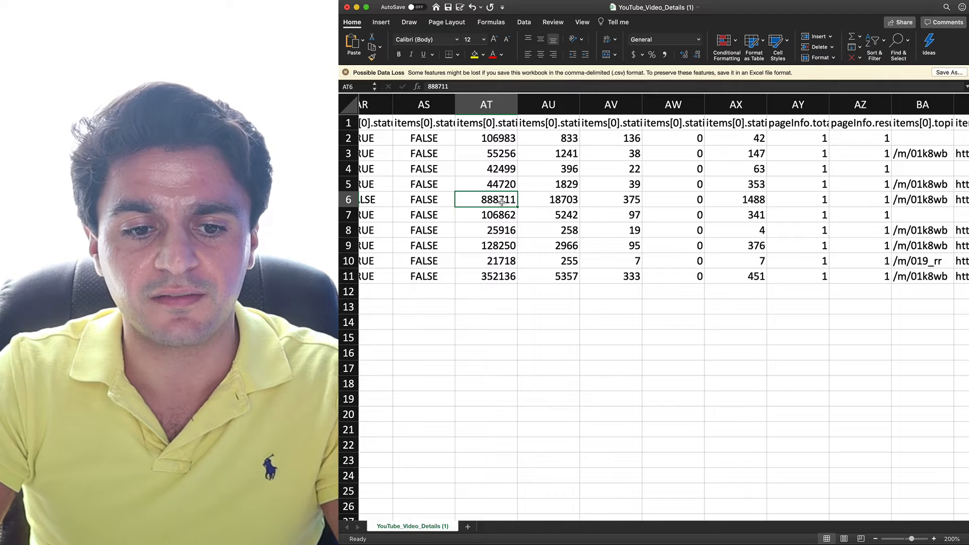
pyautogui.click(735, 199)
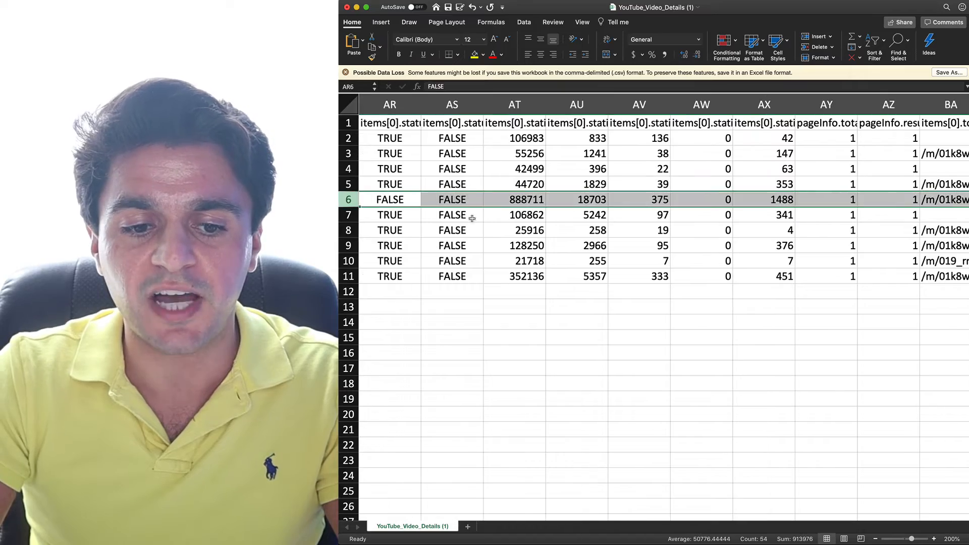
pyautogui.hscroll(-3)
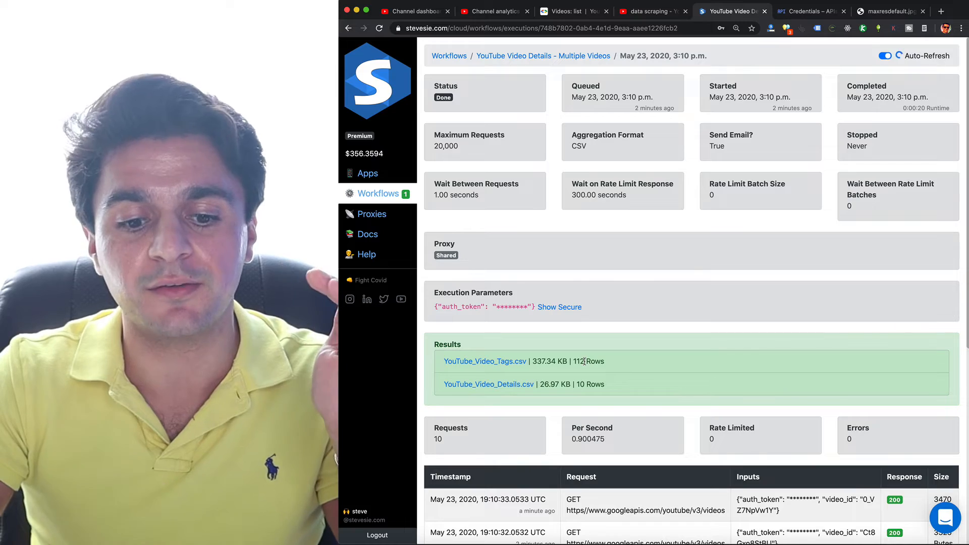
# Download YouTube_Video_Tags.csv, open it in Excel and review the tag and video-detail columns
pyautogui.click(485, 361)
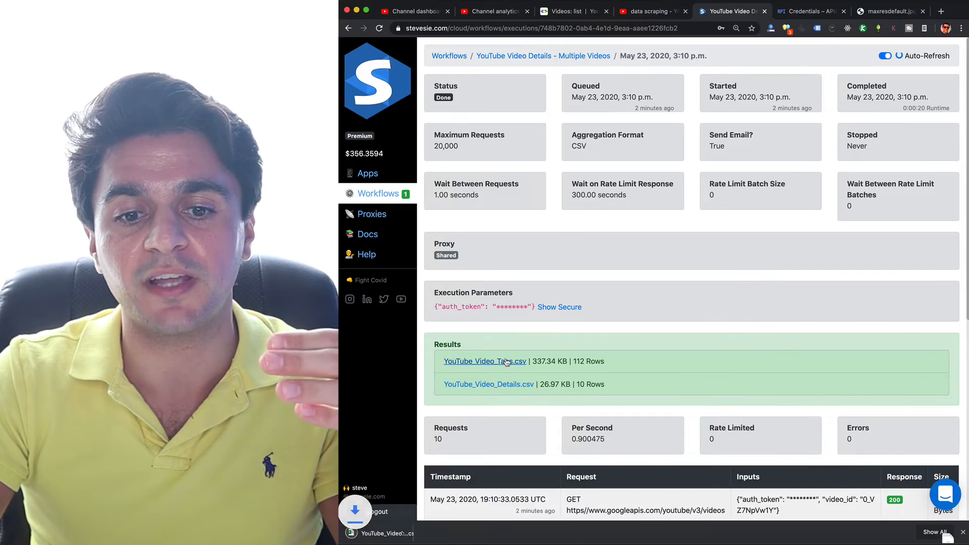
pyautogui.click(484, 362)
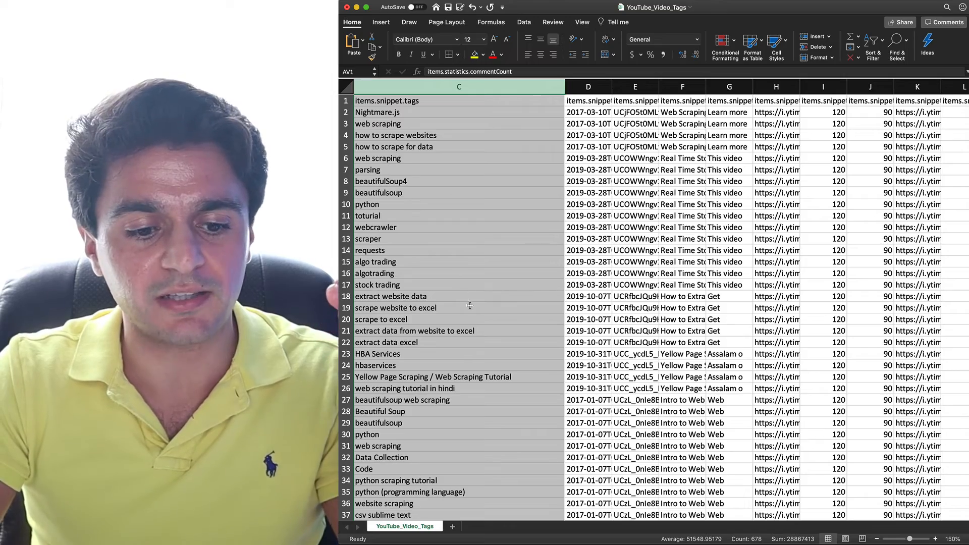
pyautogui.hscroll(3)
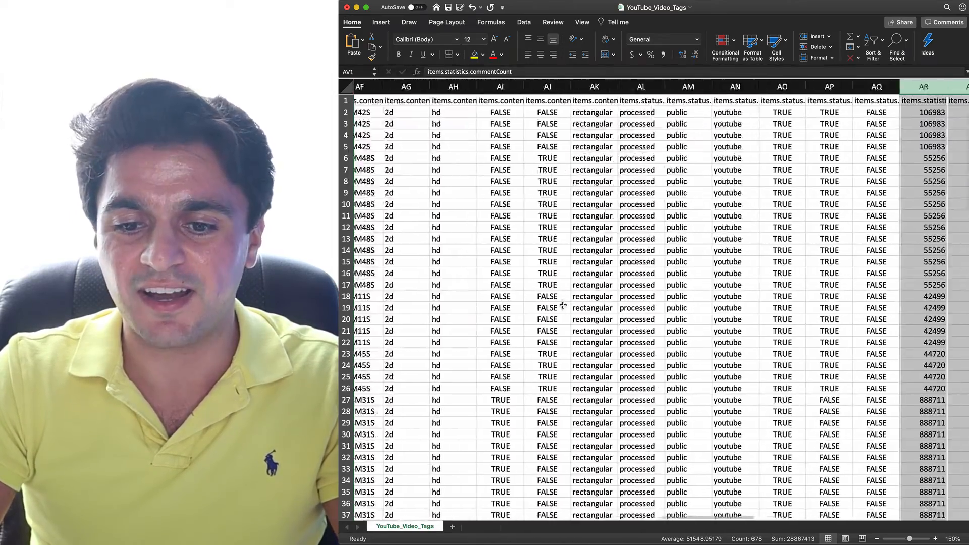
pyautogui.hscroll(3)
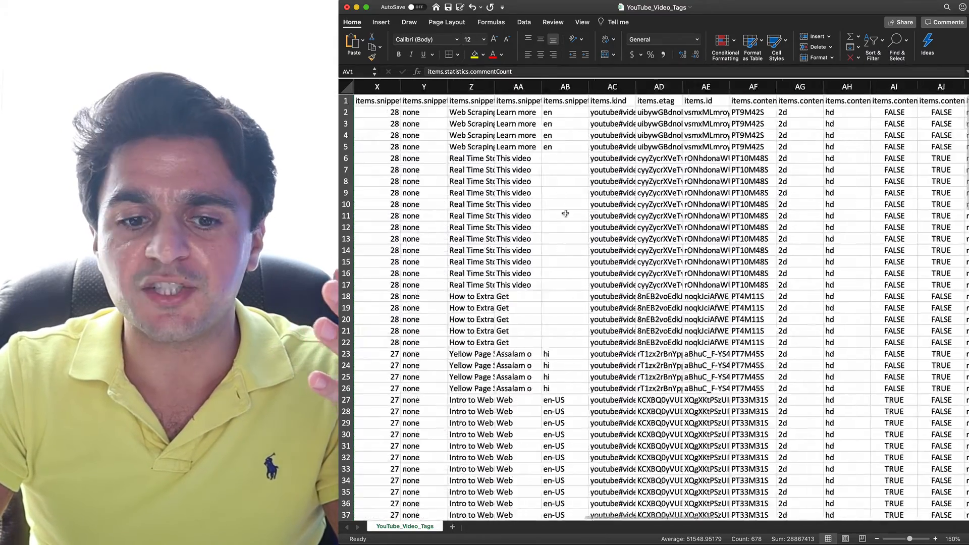
pyautogui.hscroll(-3)
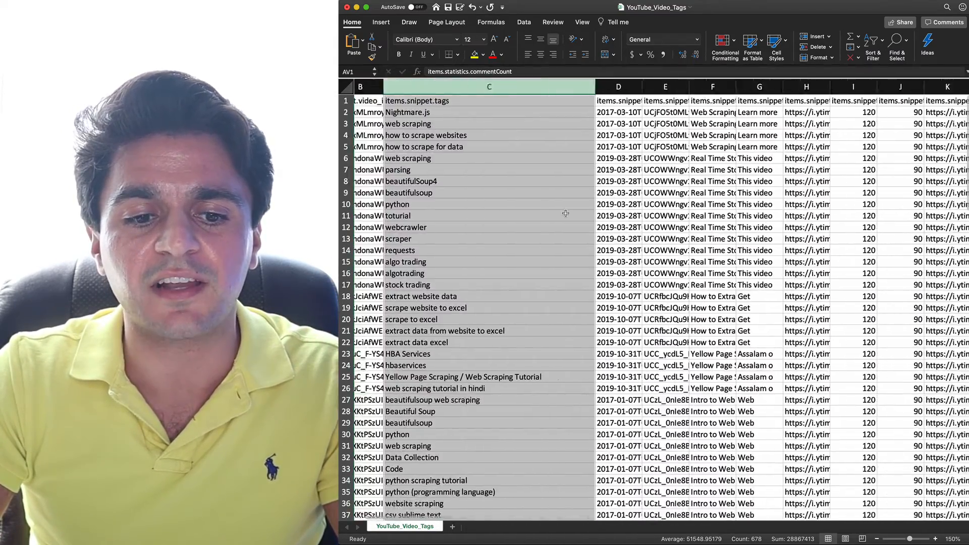